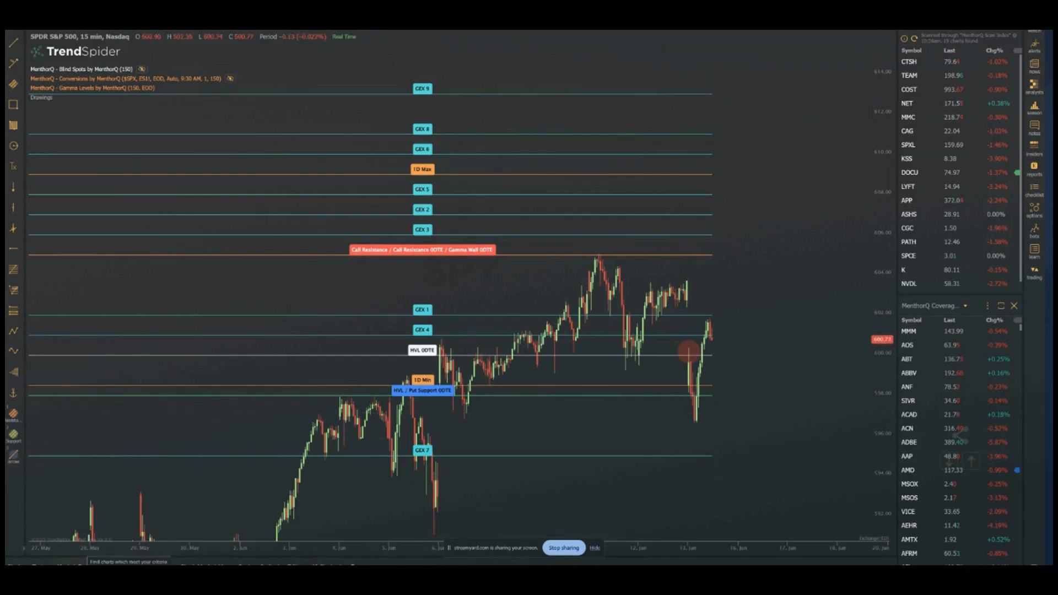
{"action": "mouse_move", "coordinate": [313, 295]}
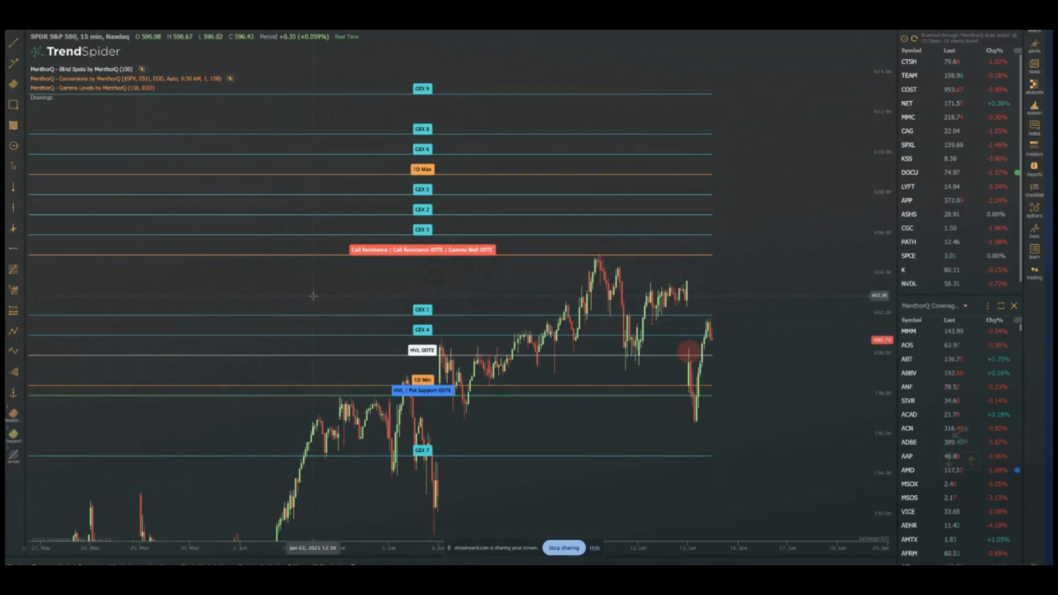
{"action": "mouse_move", "coordinate": [447, 269]}
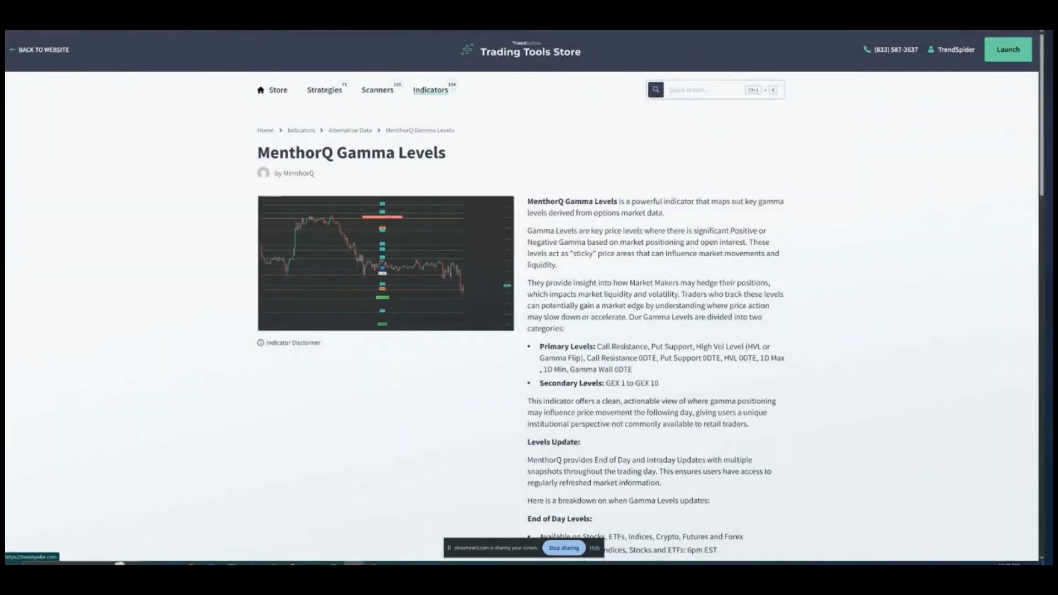
Step: Scroll the MenthorQ Gamma Levels store page to find the Put Support Scan card
{"action": "scroll", "scroll_direction": "down", "scroll_amount": 3}
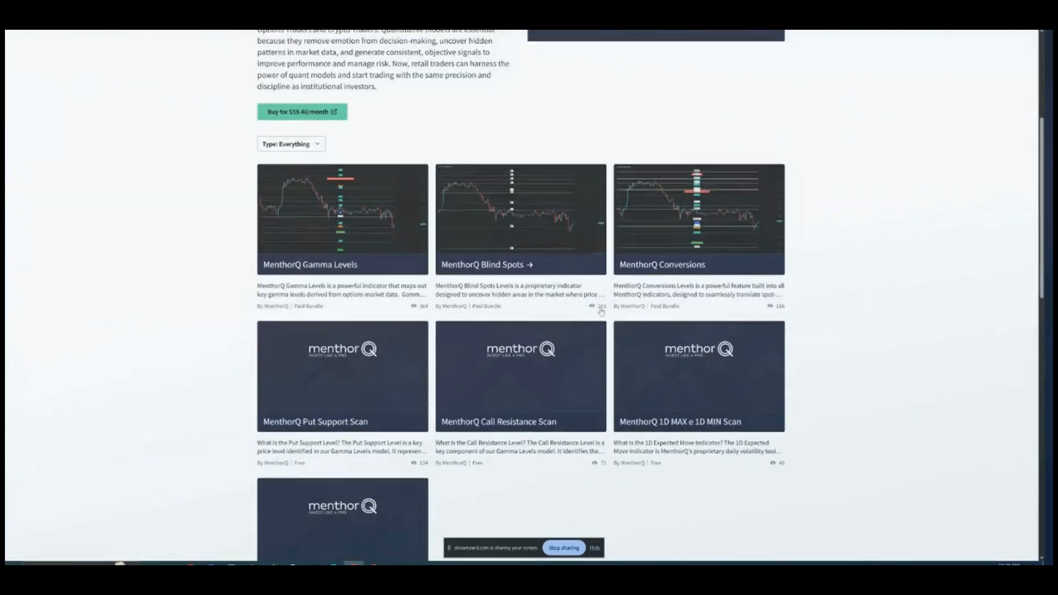
{"action": "scroll", "scroll_direction": "down", "scroll_amount": 3}
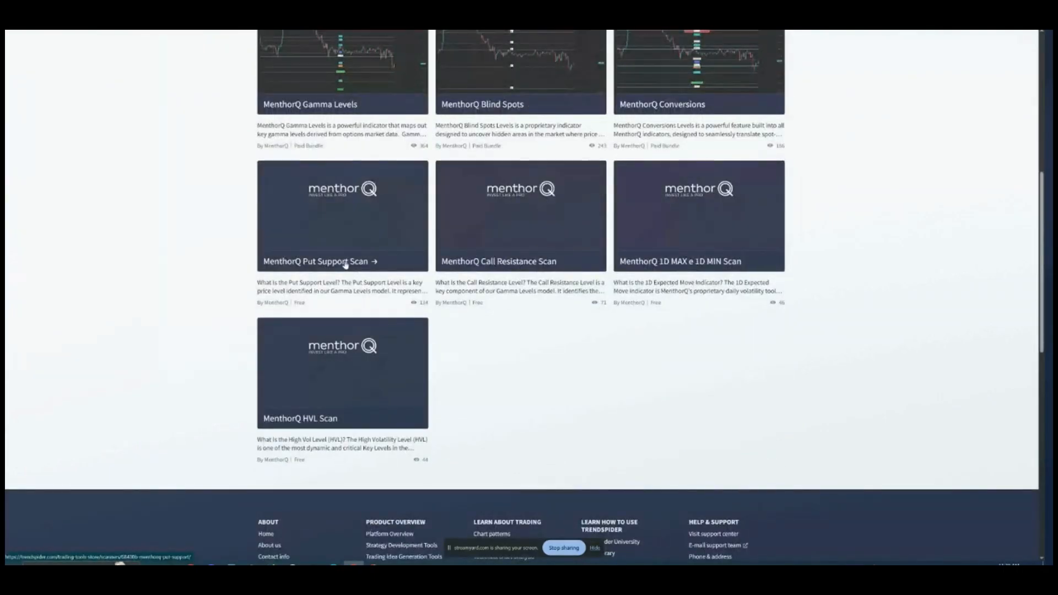
{"action": "mouse_move", "coordinate": [517, 273]}
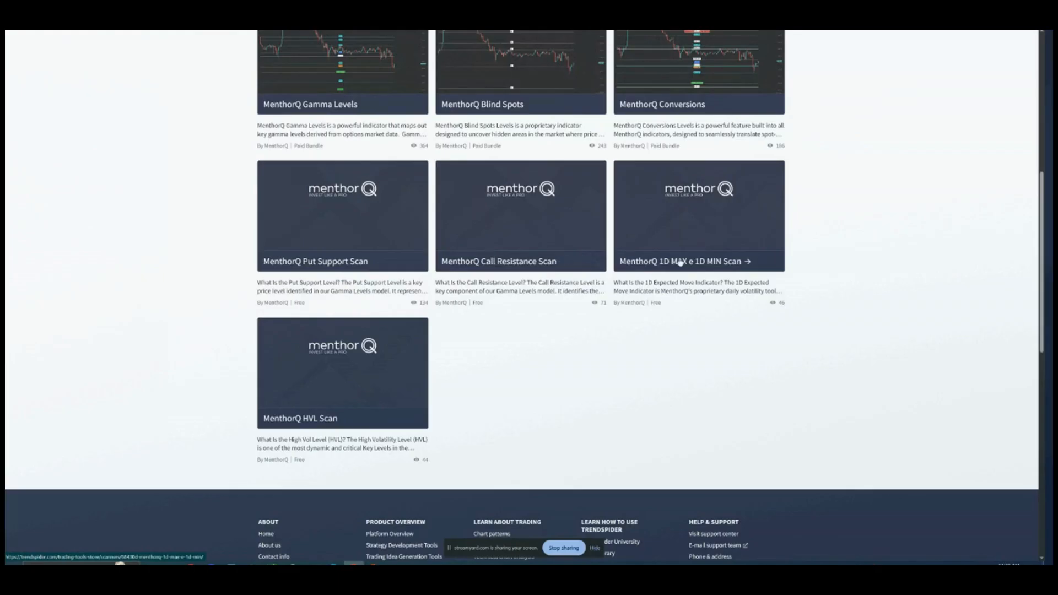
{"action": "mouse_move", "coordinate": [670, 267]}
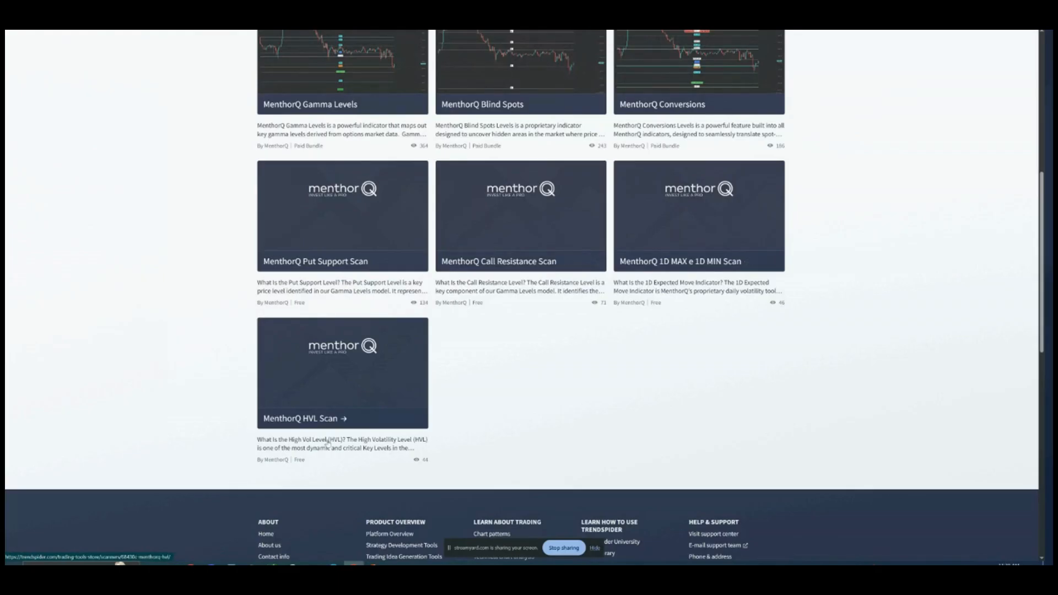
{"action": "mouse_move", "coordinate": [320, 263]}
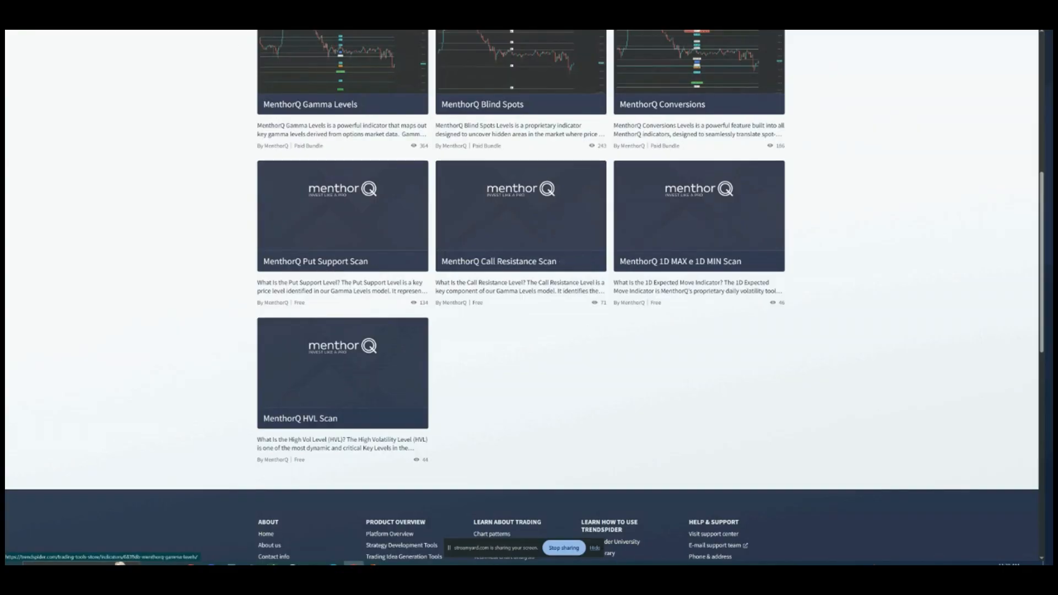
{"action": "scroll", "scroll_direction": "up", "scroll_amount": 3}
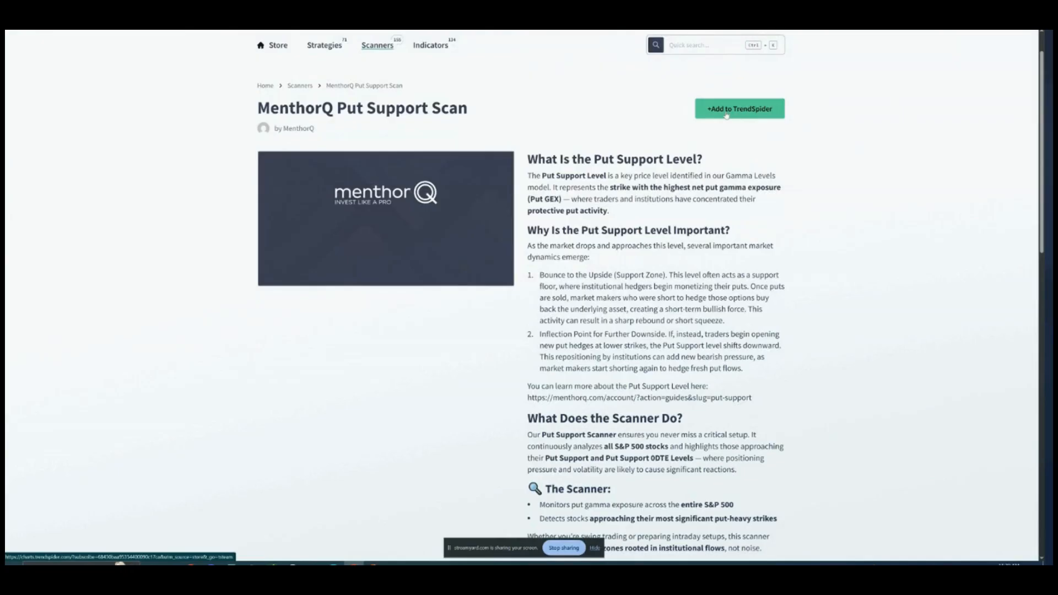
{"action": "scroll", "scroll_direction": "down", "scroll_amount": 3}
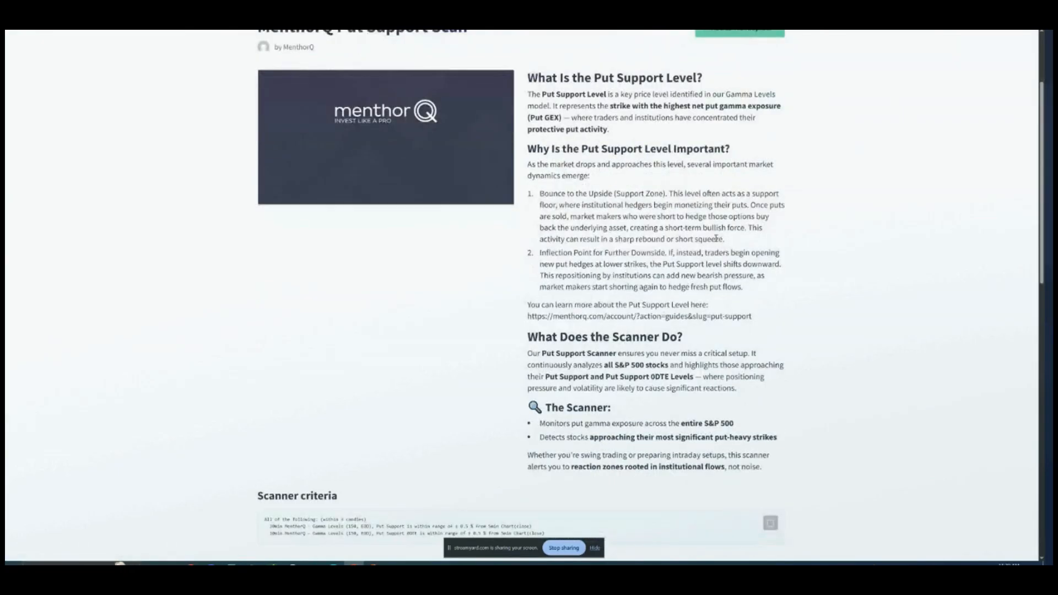
{"action": "scroll", "scroll_direction": "up", "scroll_amount": 3}
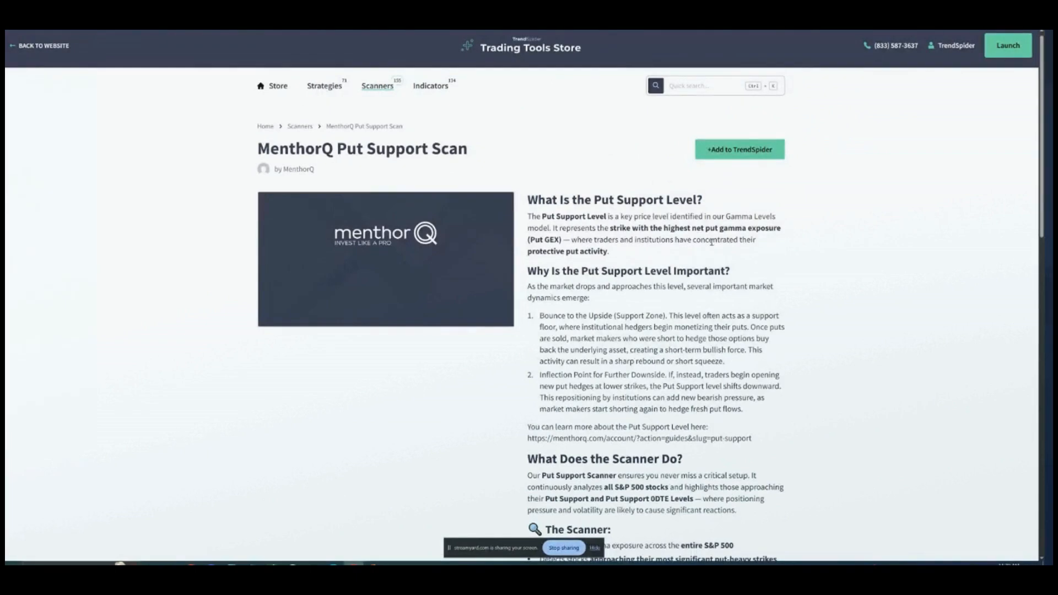
Step: Load the 'MenthorQ Put Support' scanner by MenthorQ from a 'menthorq' Market Scanner search
{"action": "left_click", "coordinate": [739, 150]}
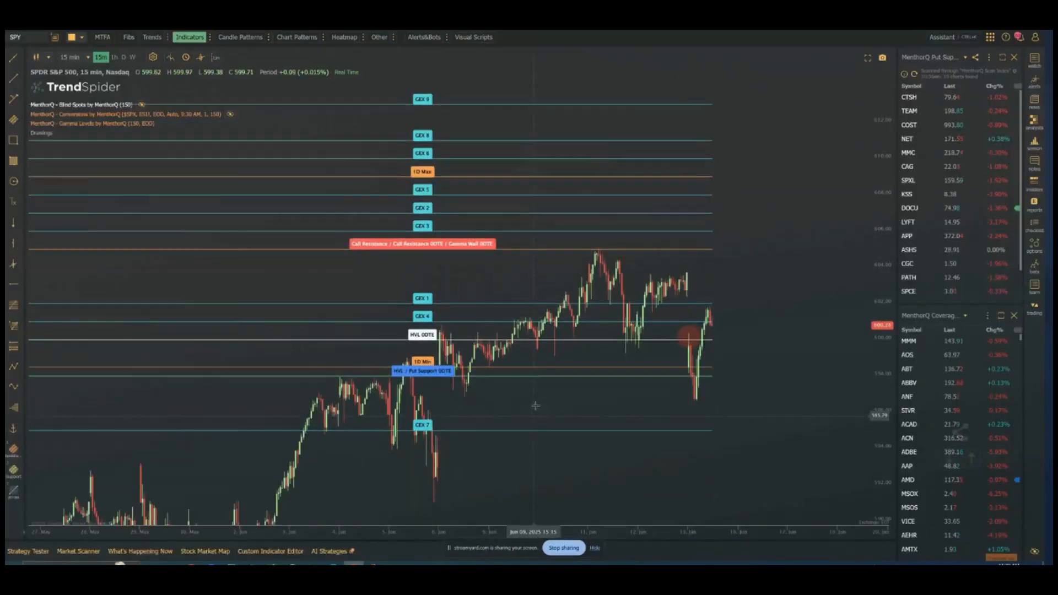
{"action": "left_click", "coordinate": [78, 551]}
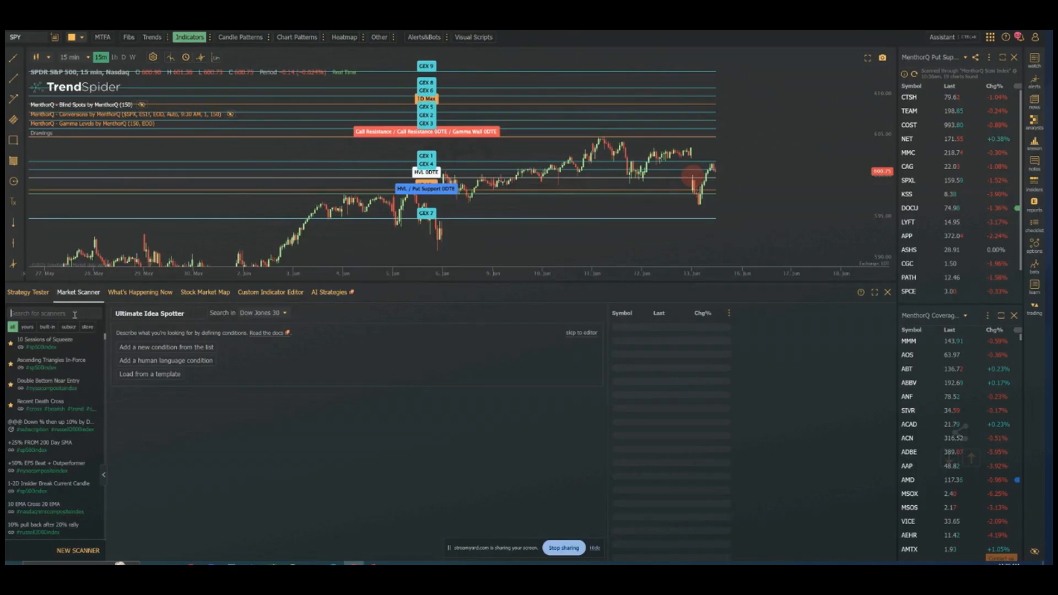
{"action": "type", "text": "menthorq"}
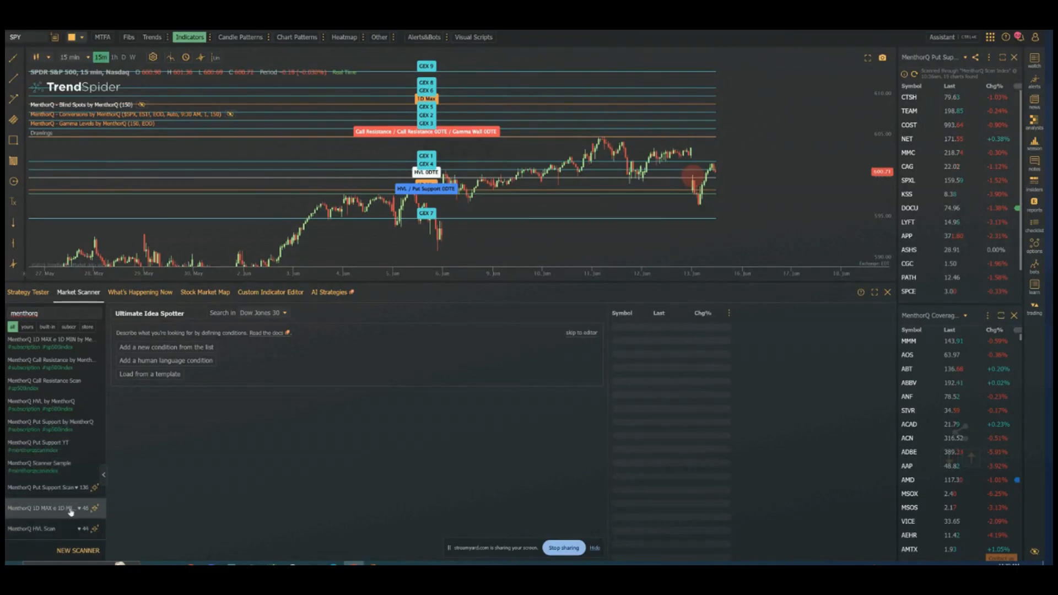
{"action": "mouse_move", "coordinate": [57, 427]}
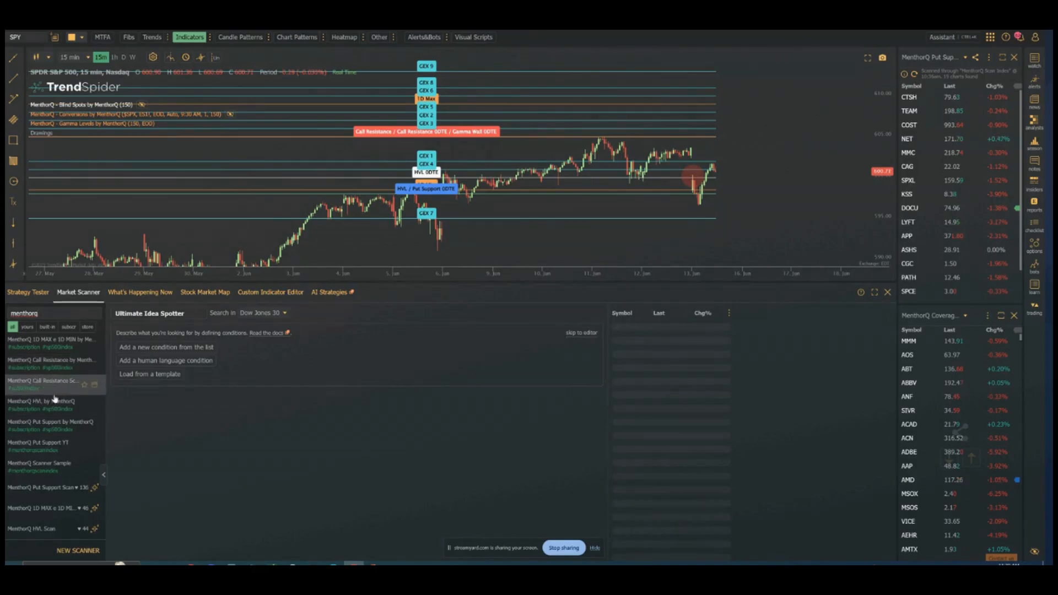
{"action": "left_click", "coordinate": [40, 421]}
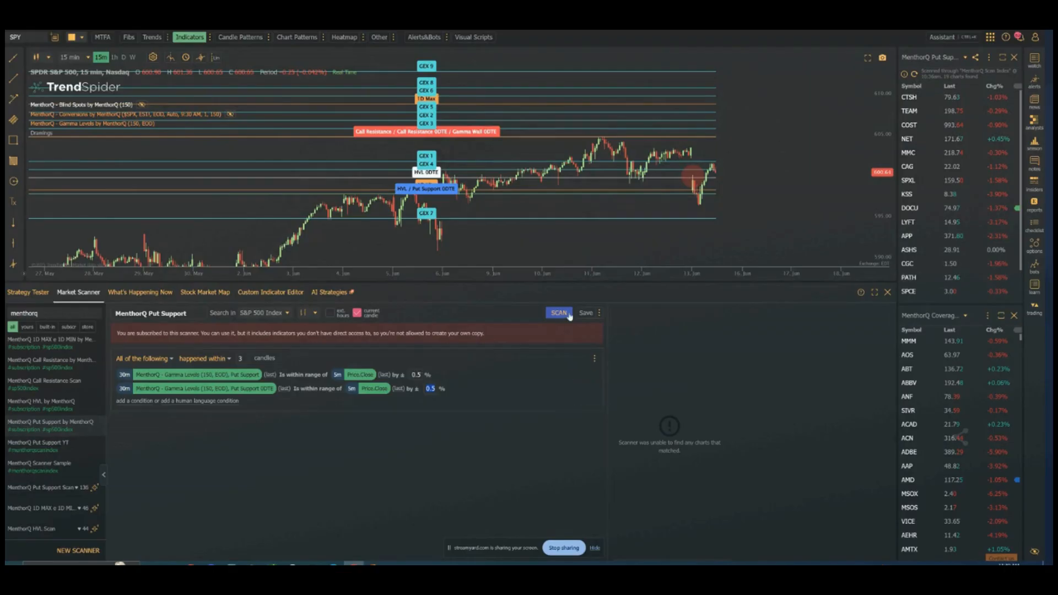
{"action": "left_click", "coordinate": [559, 313]}
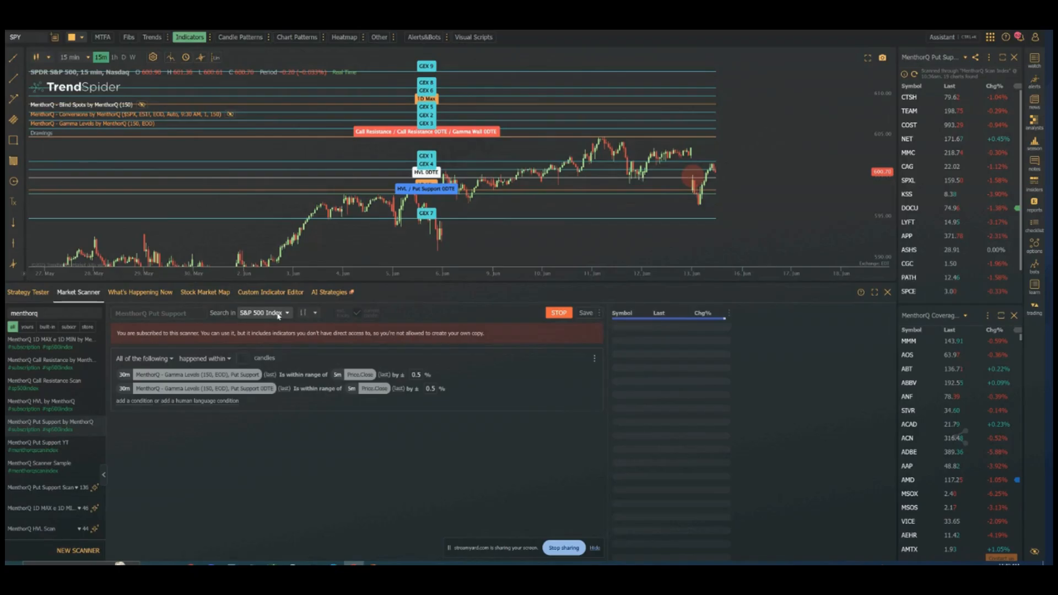
{"action": "left_click", "coordinate": [558, 312]}
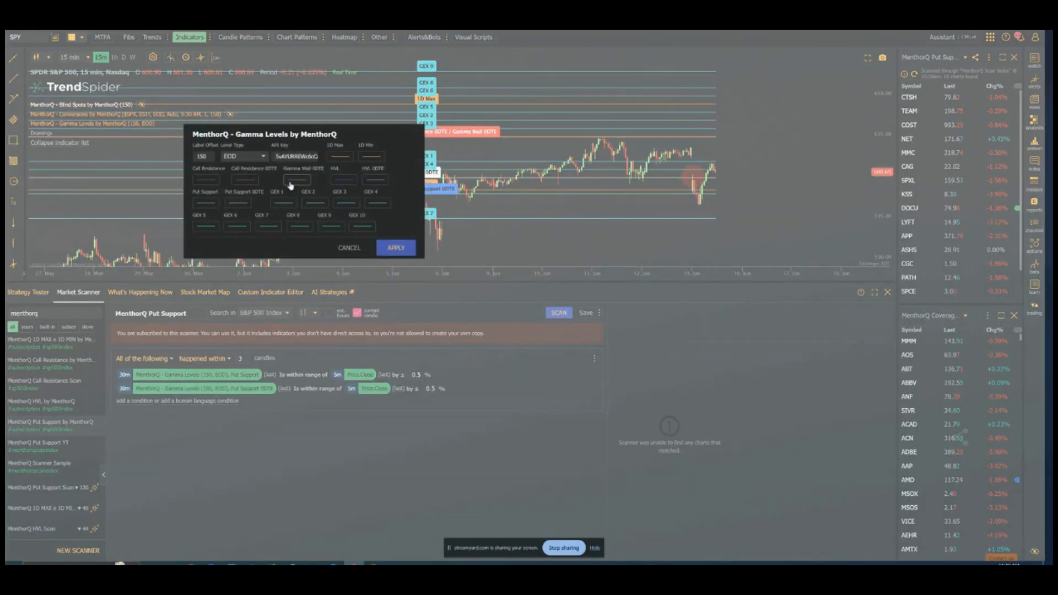
{"action": "left_click", "coordinate": [396, 247]}
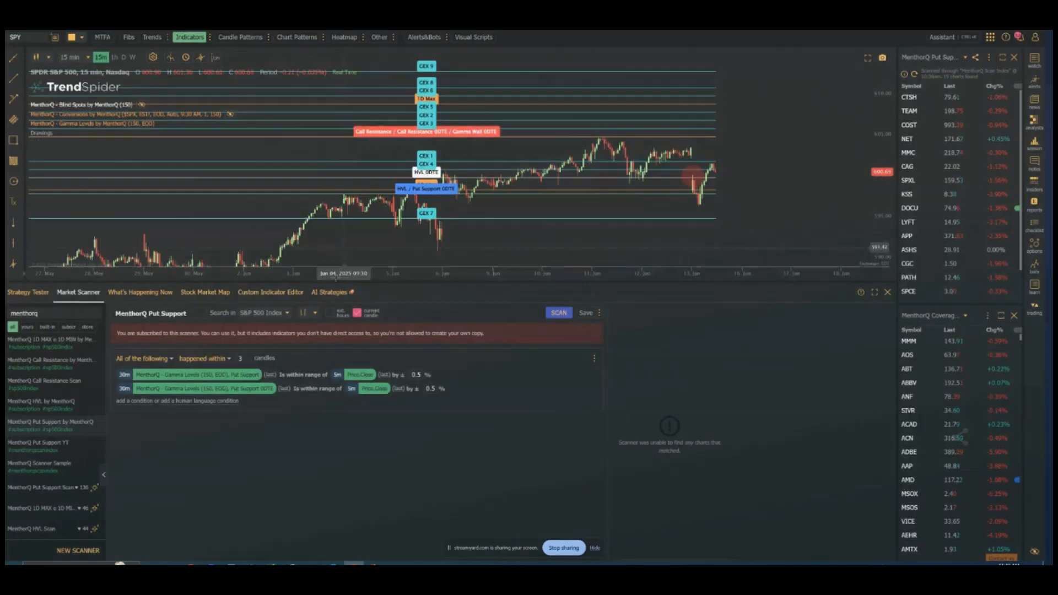
{"action": "mouse_move", "coordinate": [240, 375]}
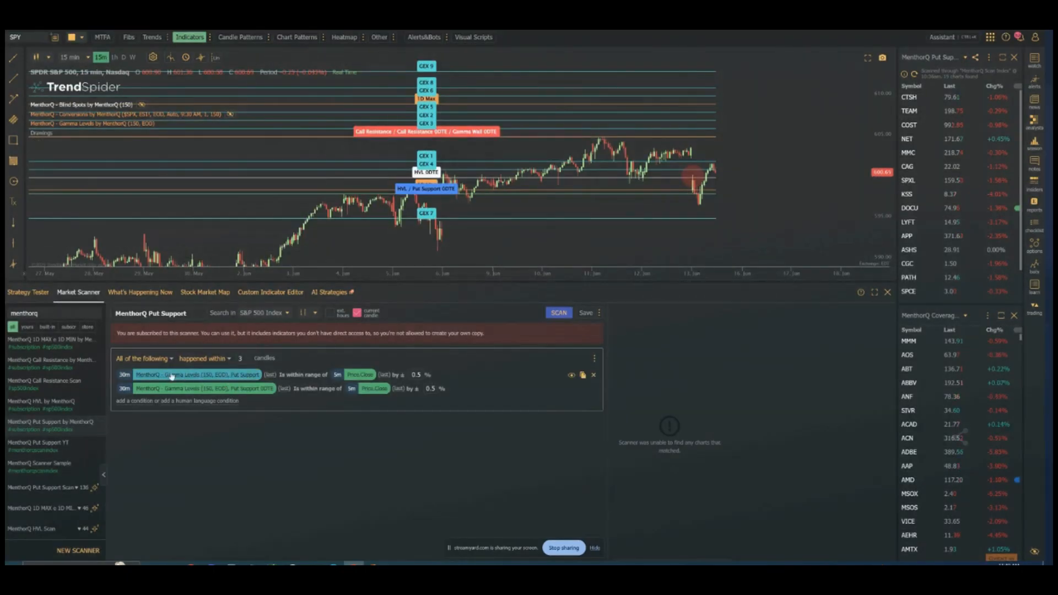
{"action": "left_click", "coordinate": [198, 375]}
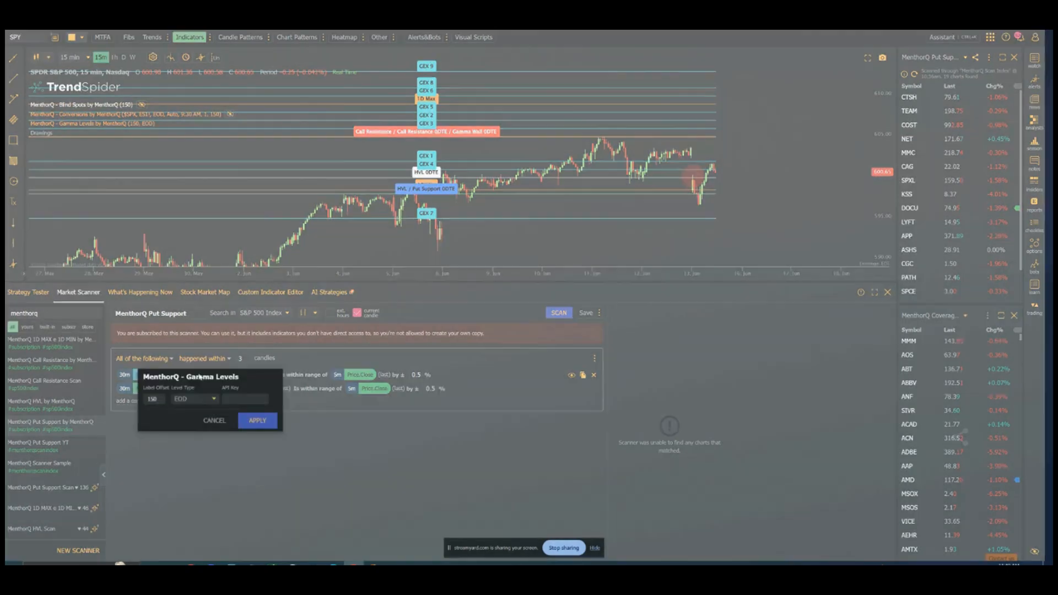
{"action": "left_click", "coordinate": [244, 399]}
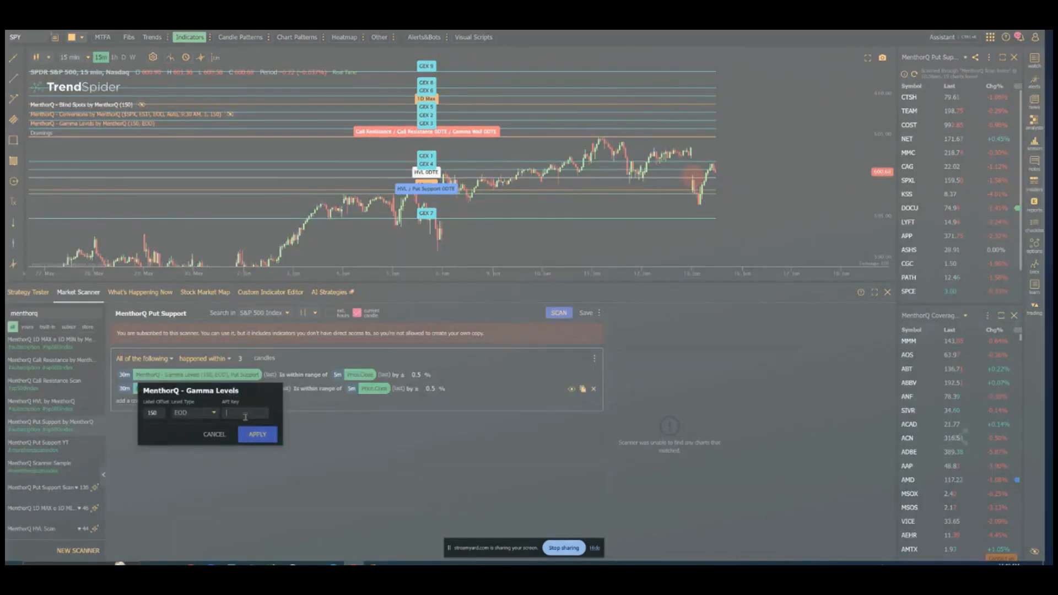
{"action": "left_click", "coordinate": [257, 434]}
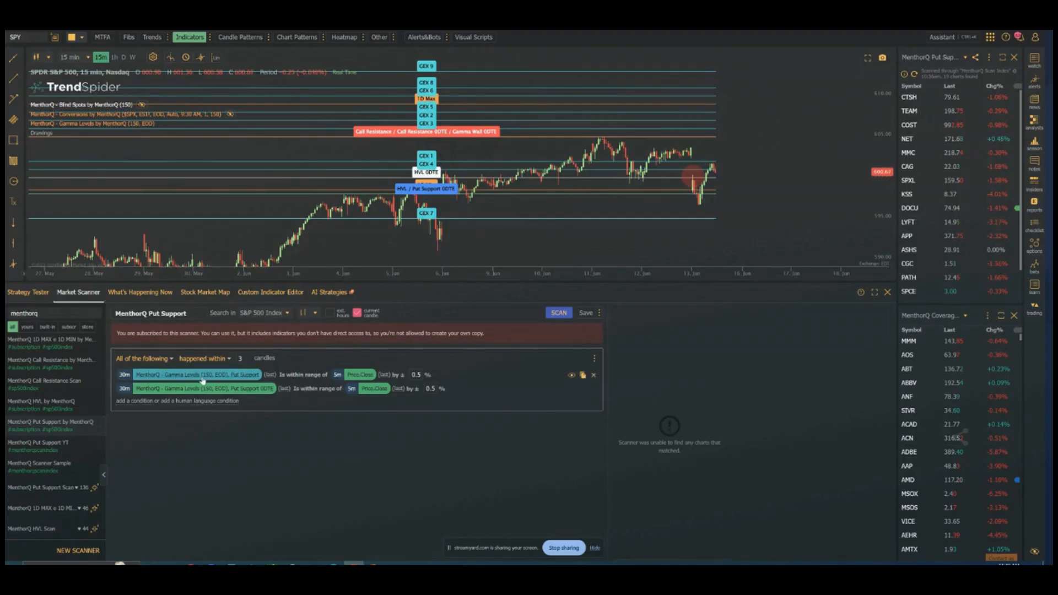
{"action": "mouse_move", "coordinate": [158, 442]}
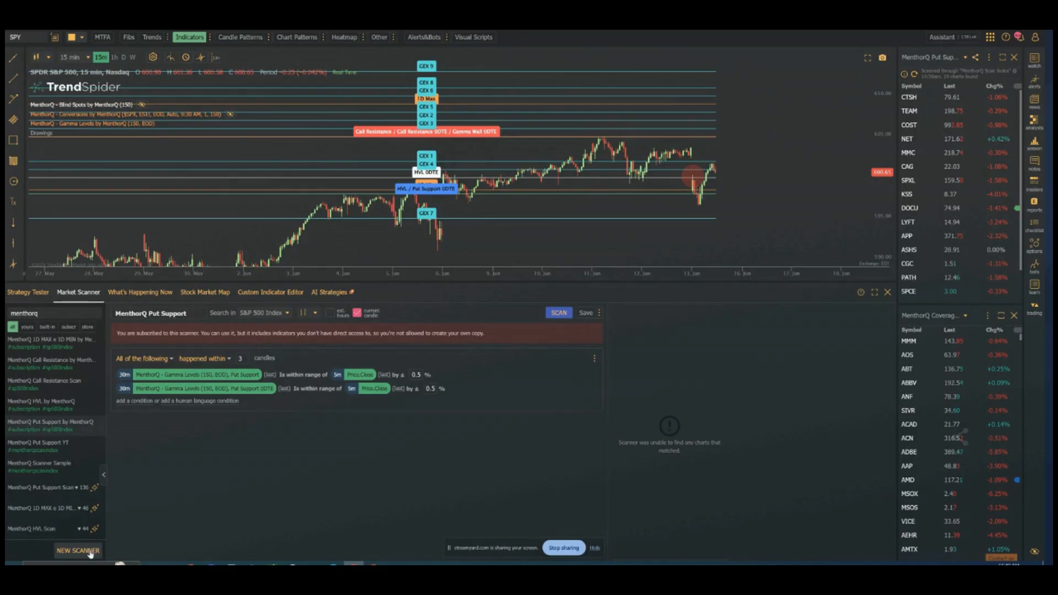
Step: Start a new blank scanner and rename it 'menthorq put'
{"action": "left_click", "coordinate": [78, 550]}
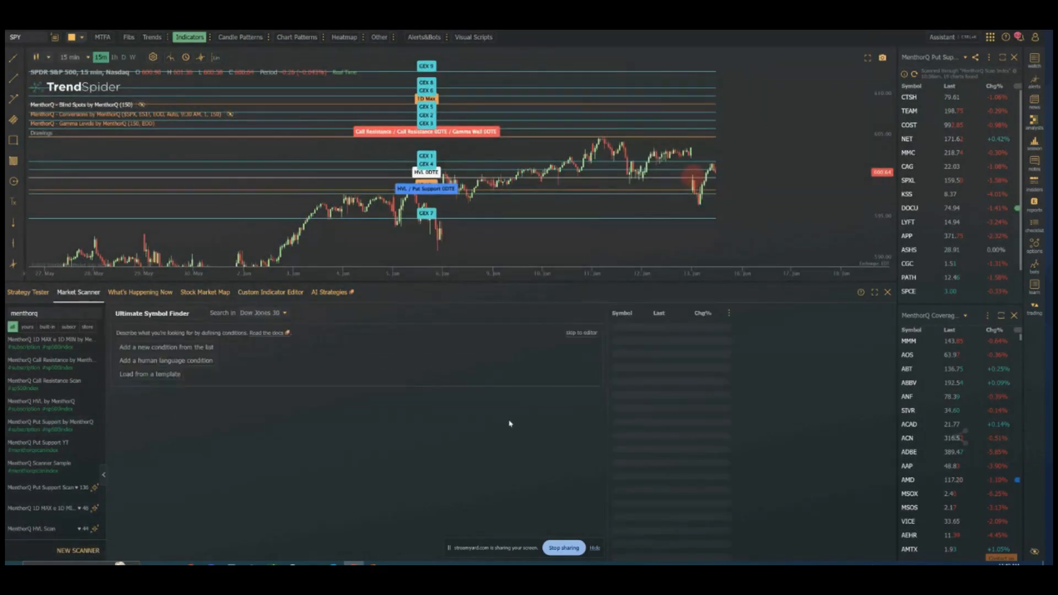
{"action": "double_click", "coordinate": [152, 312]}
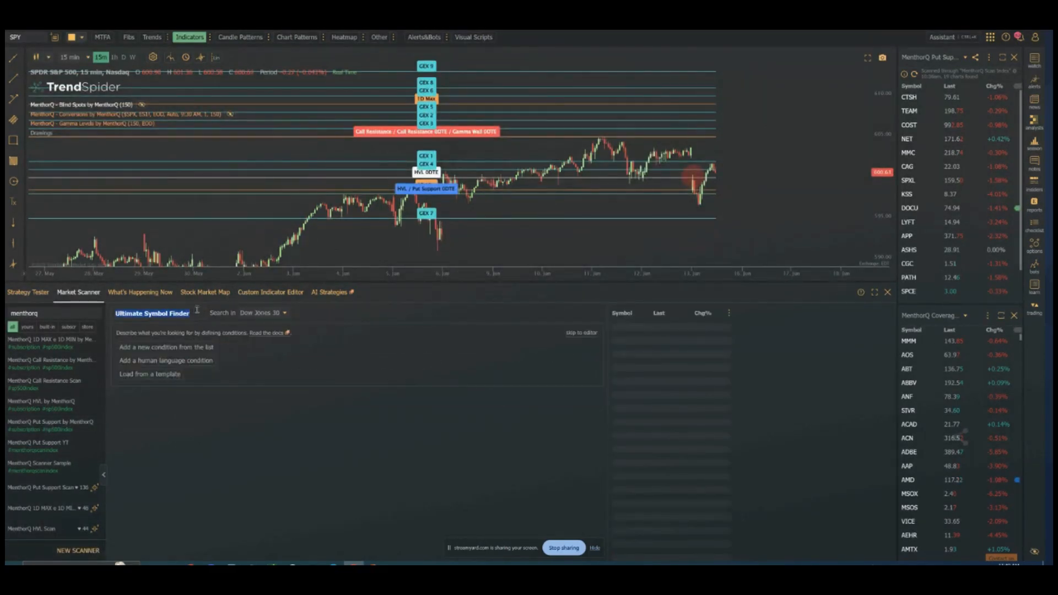
{"action": "type", "text": "menthorq put support live"}
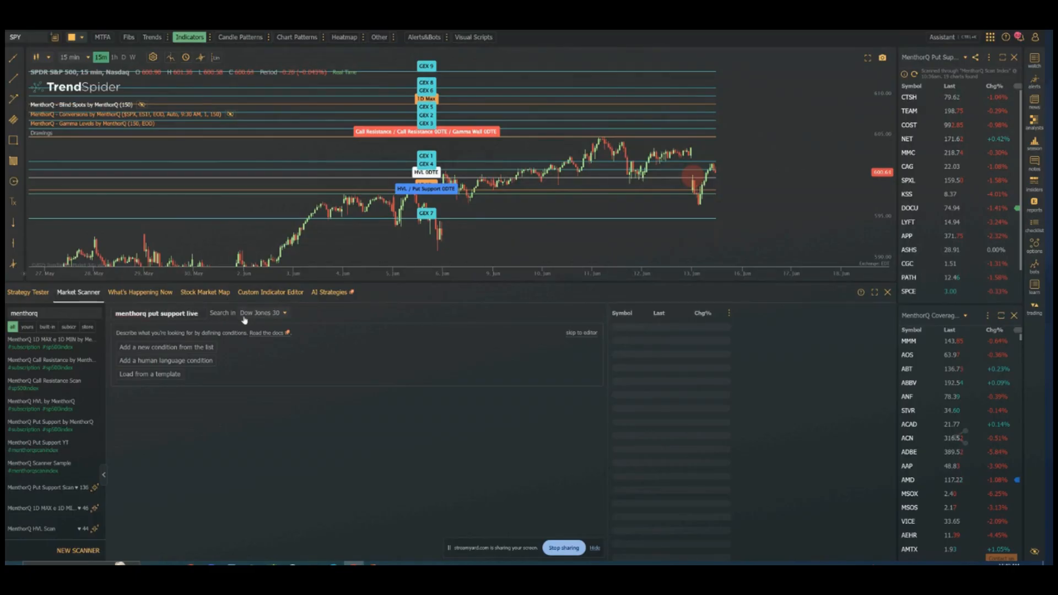
Step: Set the scanner universe to MenthorQ Coverage by MenthorQ and skip to the editor
{"action": "left_click", "coordinate": [262, 313]}
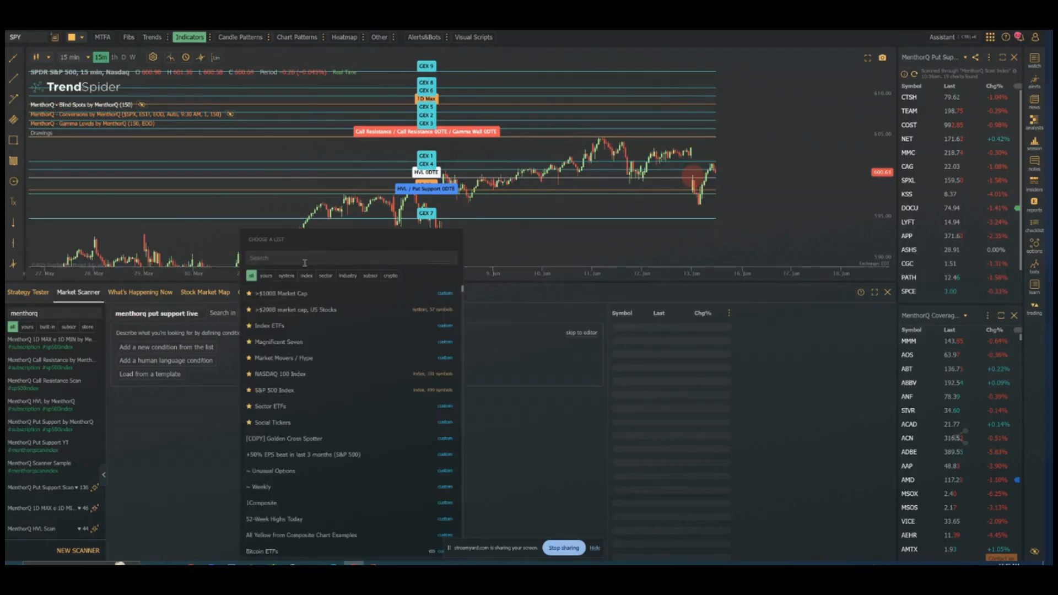
{"action": "type", "text": "menthor"}
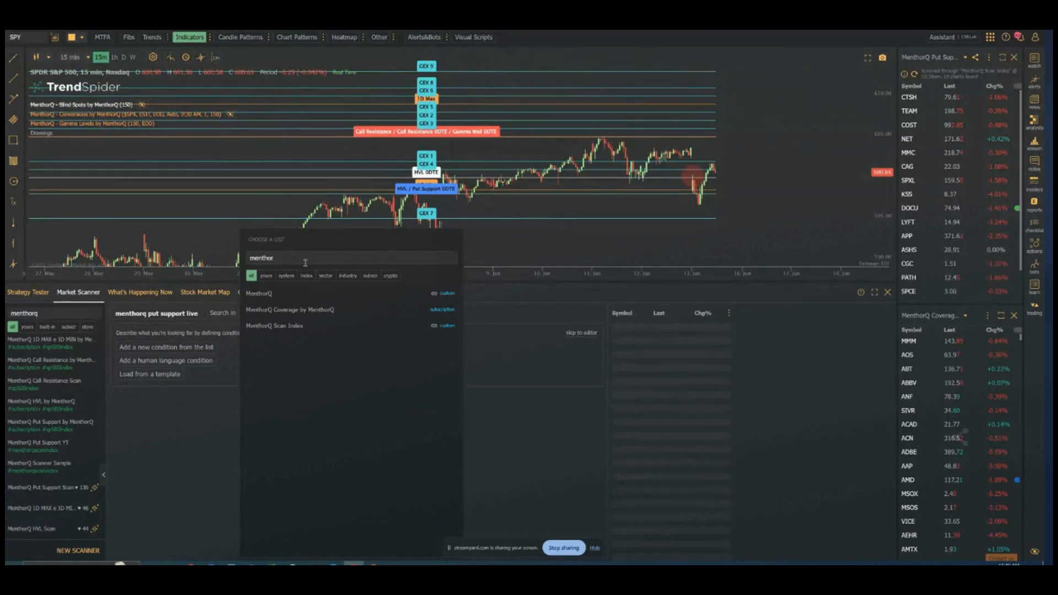
{"action": "left_click", "coordinate": [288, 310]}
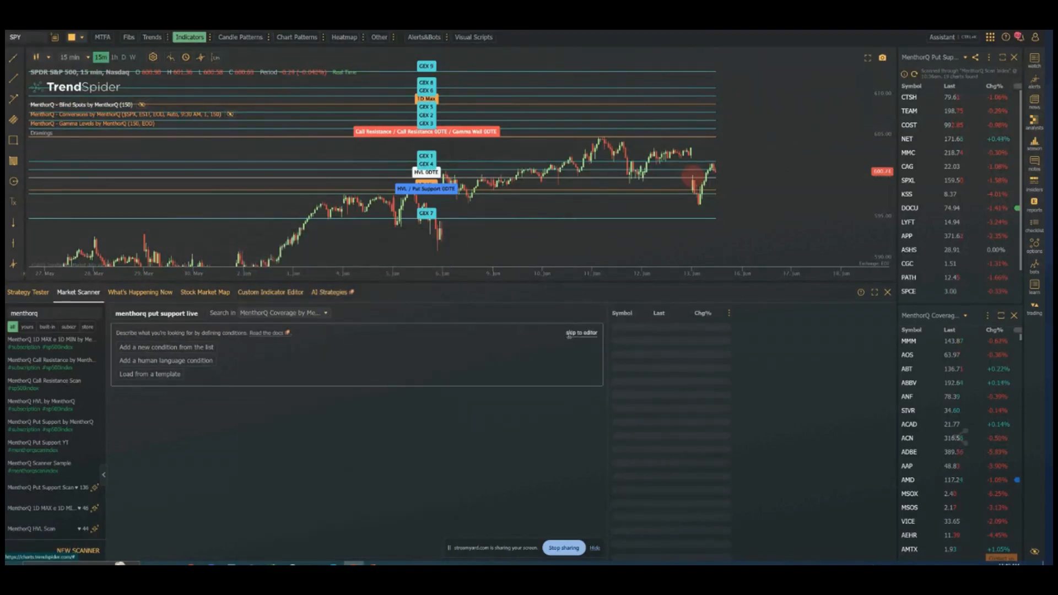
{"action": "left_click", "coordinate": [167, 347]}
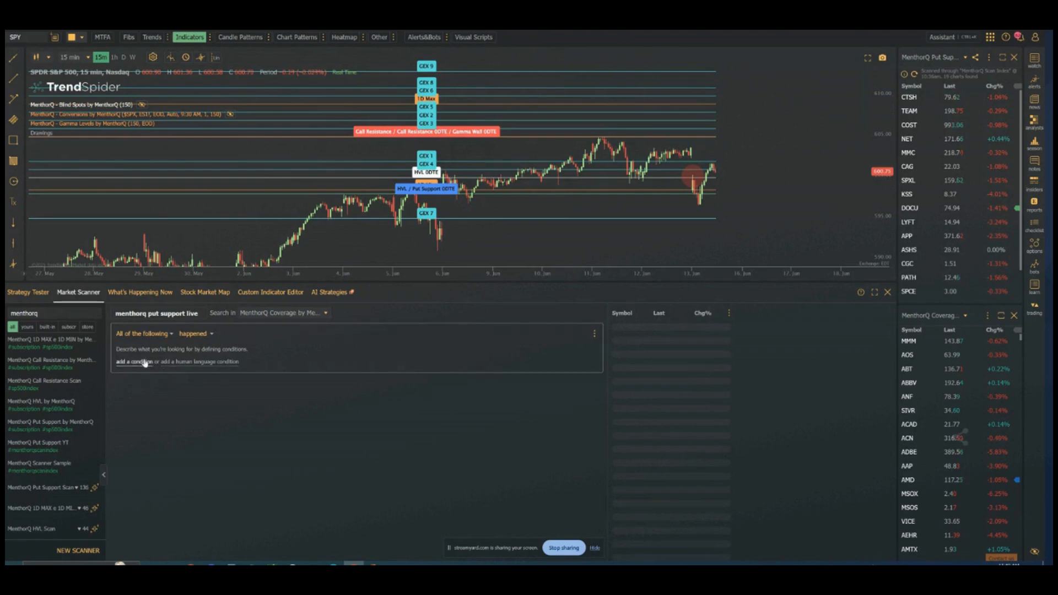
Step: Build the condition: 30 min Put Support 'Is within range of' Price 5 min Close by 0.5%
{"action": "left_click", "coordinate": [135, 361]}
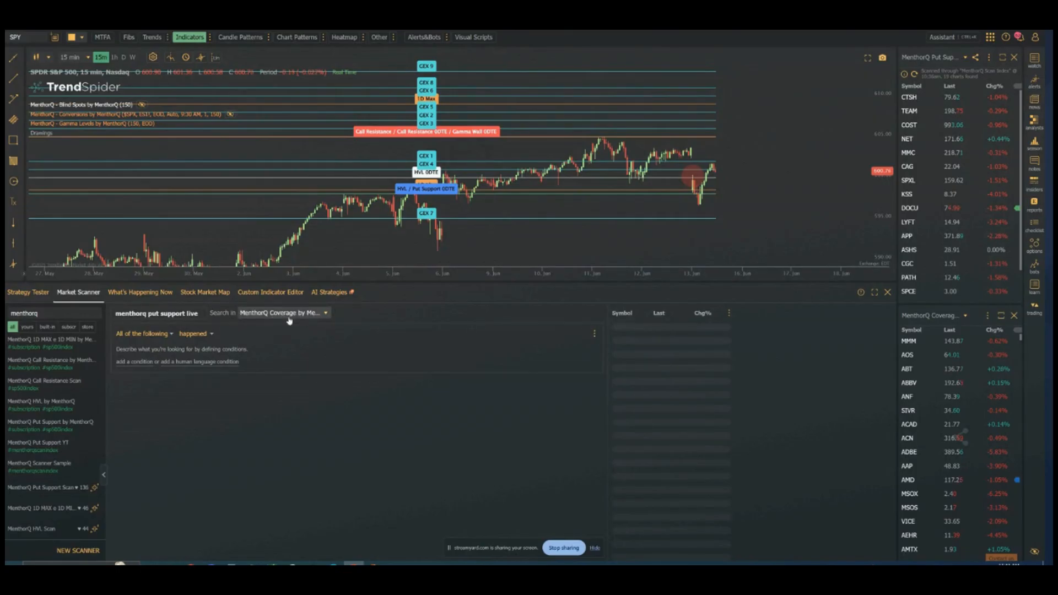
{"action": "left_click", "coordinate": [138, 361]}
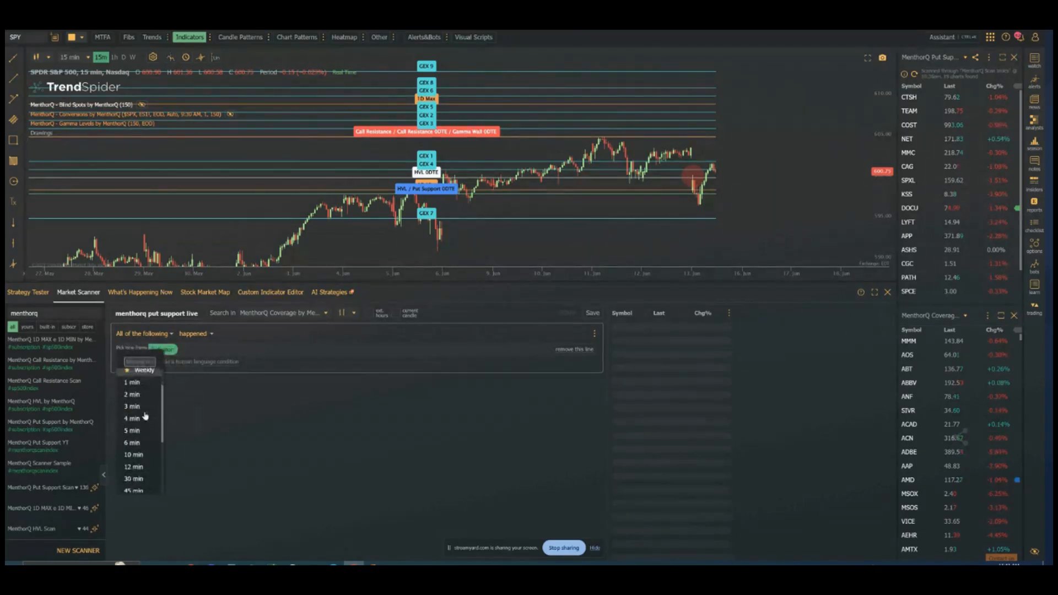
{"action": "scroll", "scroll_direction": "down", "scroll_amount": 3}
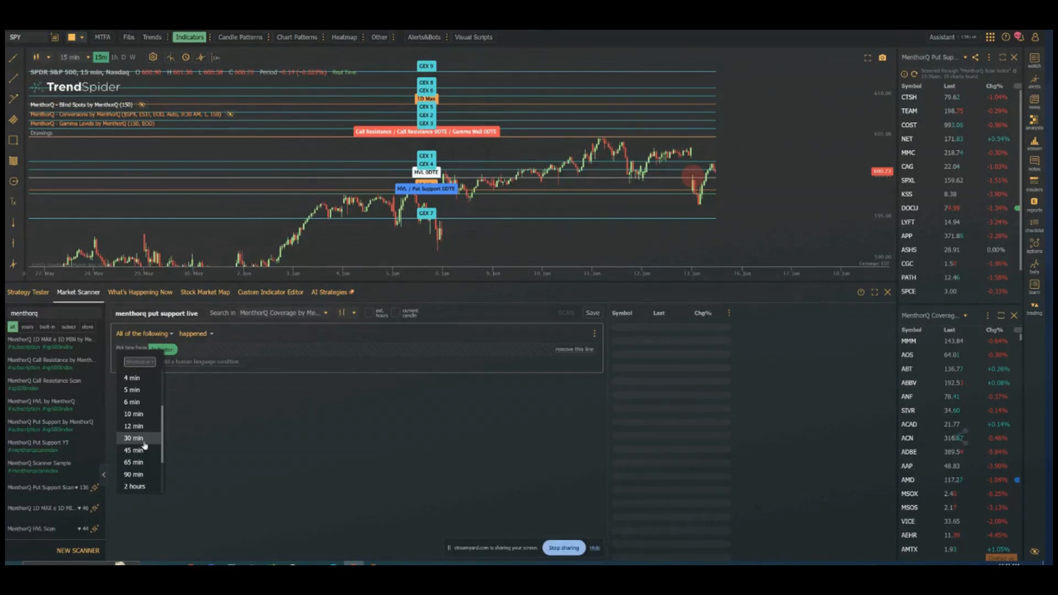
{"action": "mouse_move", "coordinate": [139, 438]}
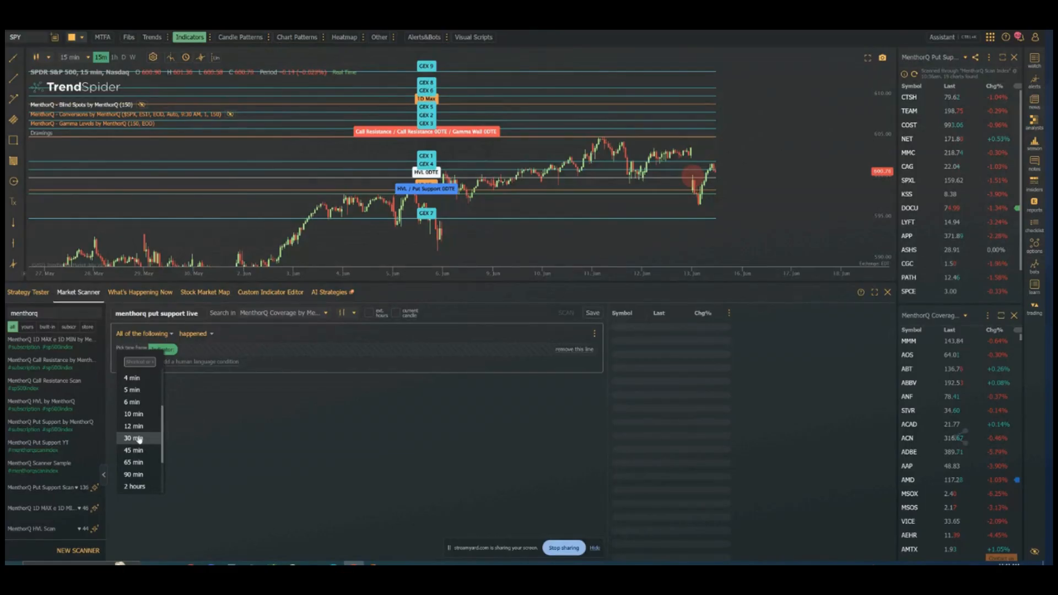
{"action": "left_click", "coordinate": [132, 438]}
{"action": "type", "text": "menthorq put support"}
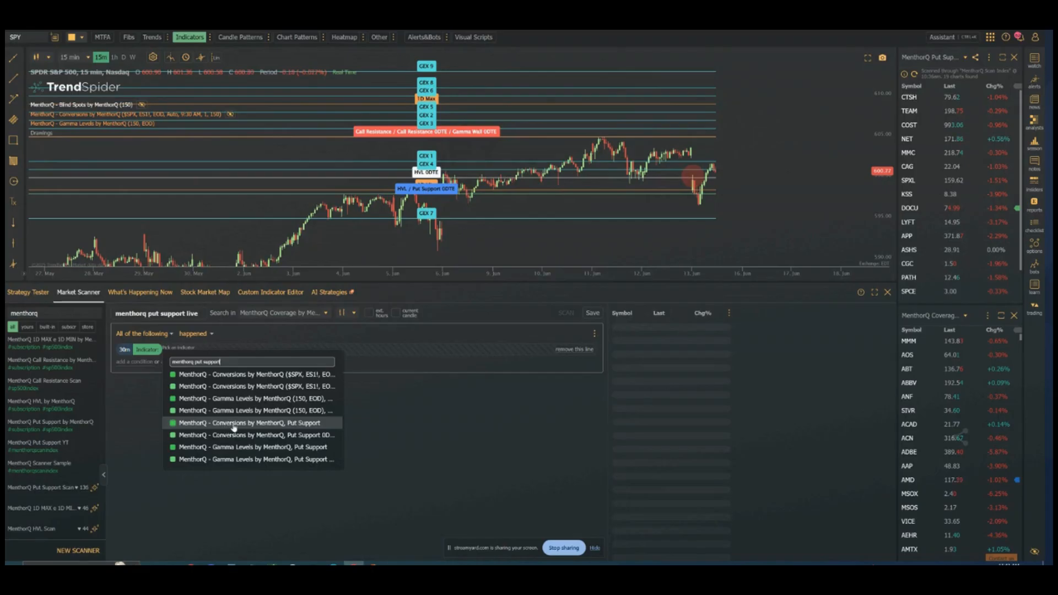
{"action": "mouse_move", "coordinate": [303, 456]}
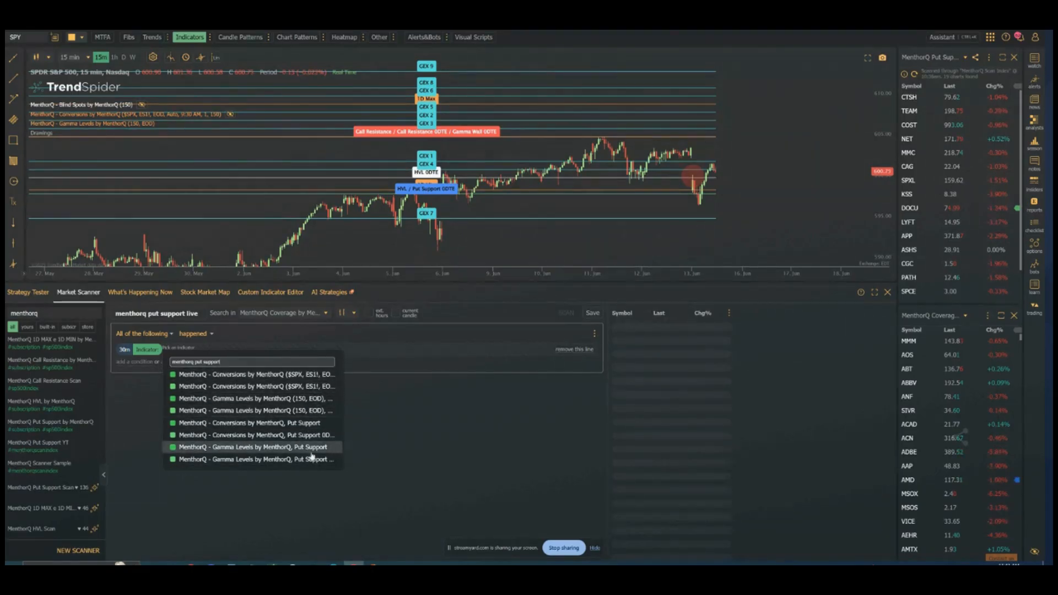
{"action": "mouse_move", "coordinate": [311, 459]}
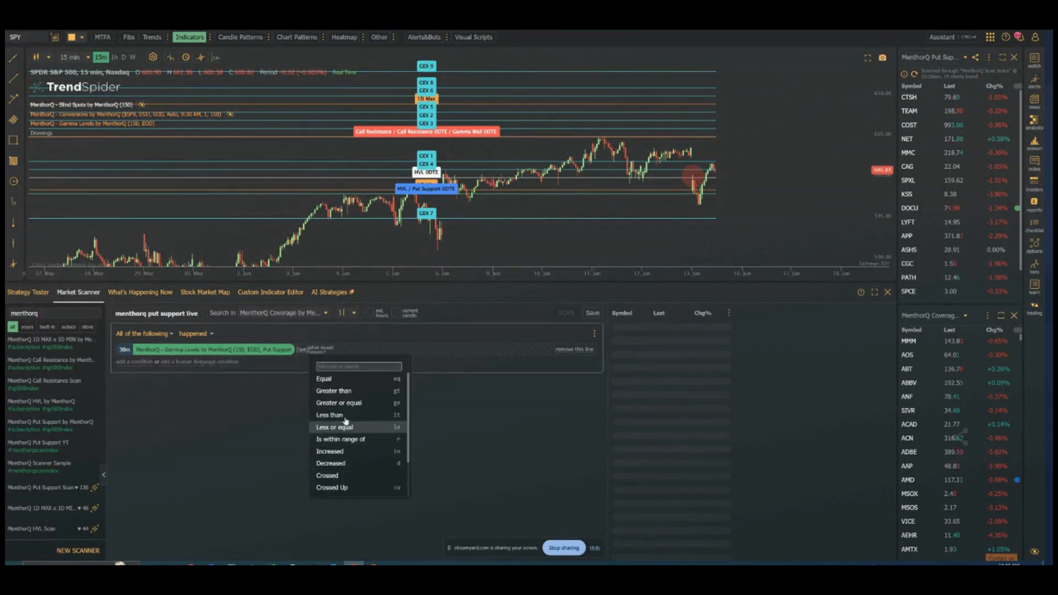
{"action": "mouse_move", "coordinate": [341, 438]}
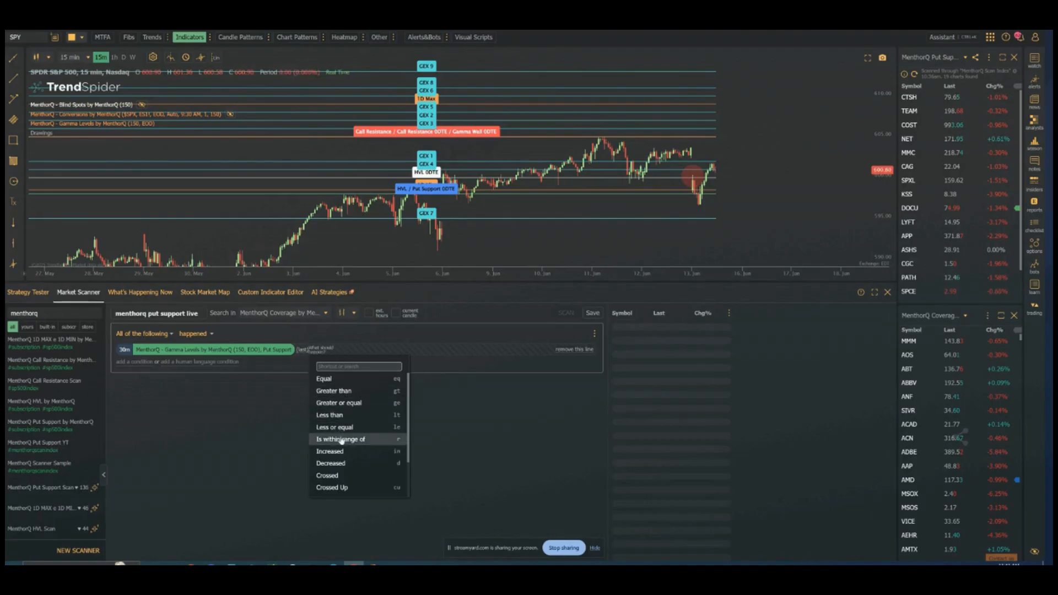
{"action": "left_click", "coordinate": [340, 439]}
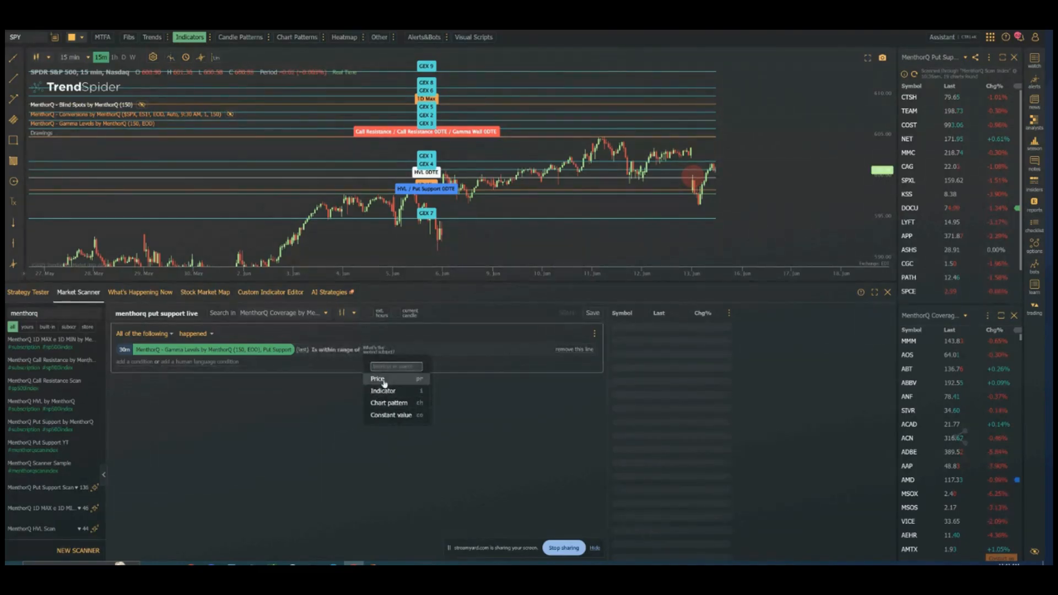
{"action": "left_click", "coordinate": [378, 379]}
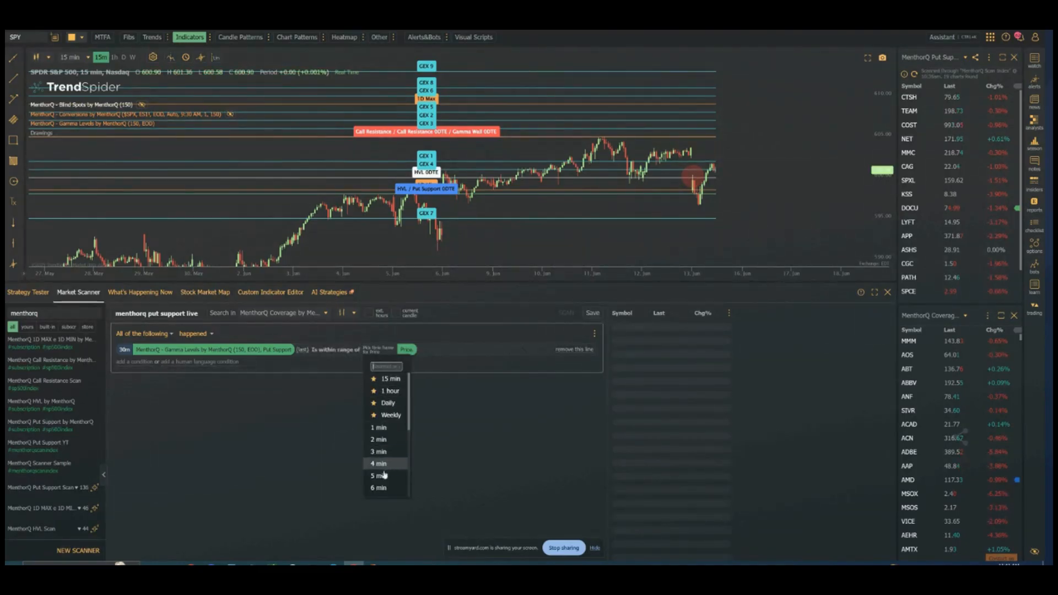
{"action": "left_click", "coordinate": [378, 476]}
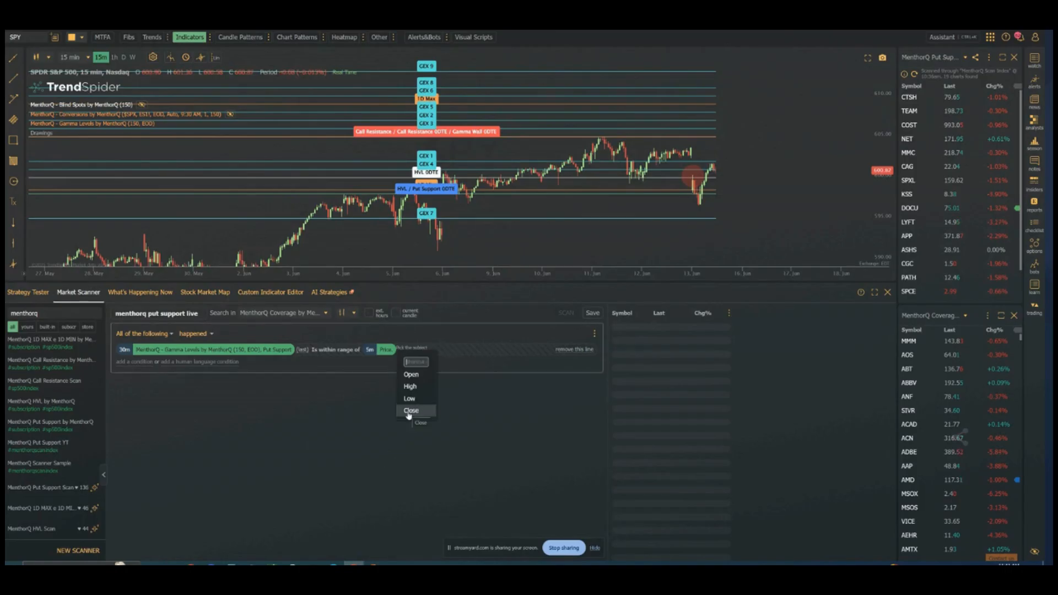
{"action": "left_click", "coordinate": [411, 411]}
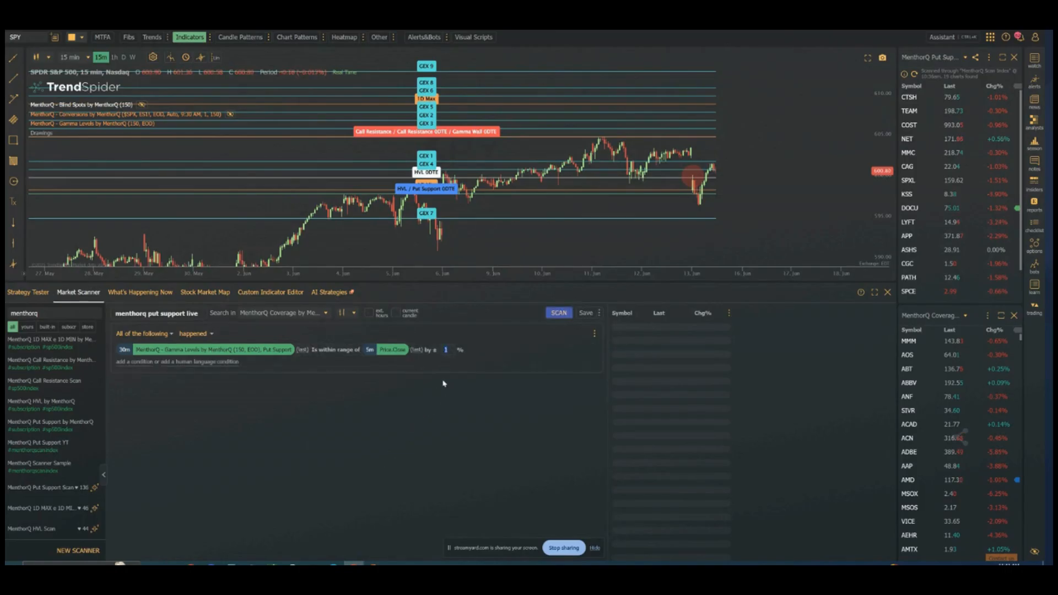
{"action": "type", "text": "0.5"}
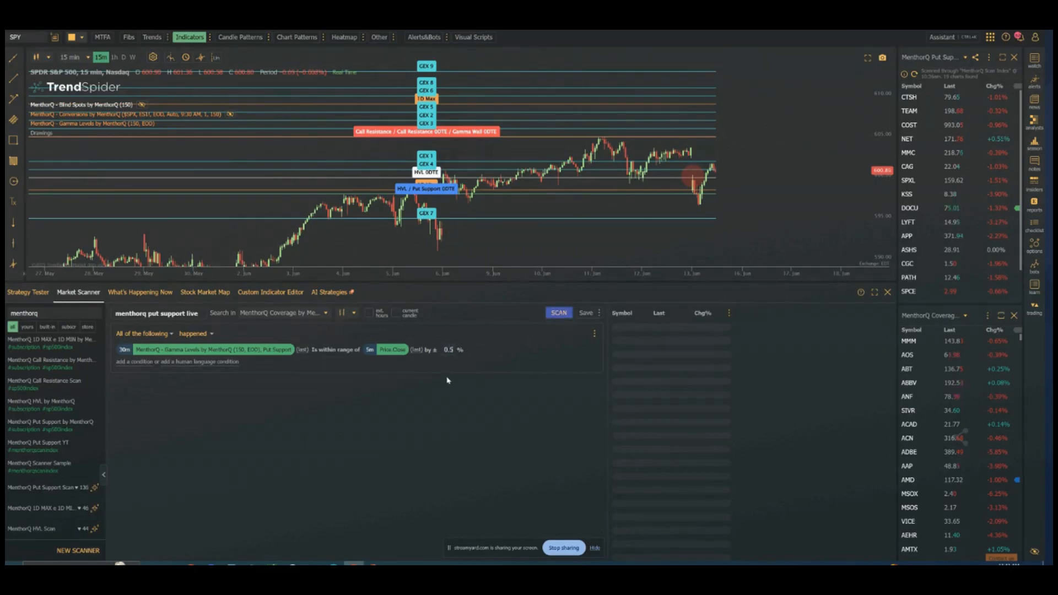
{"action": "mouse_move", "coordinate": [472, 369]}
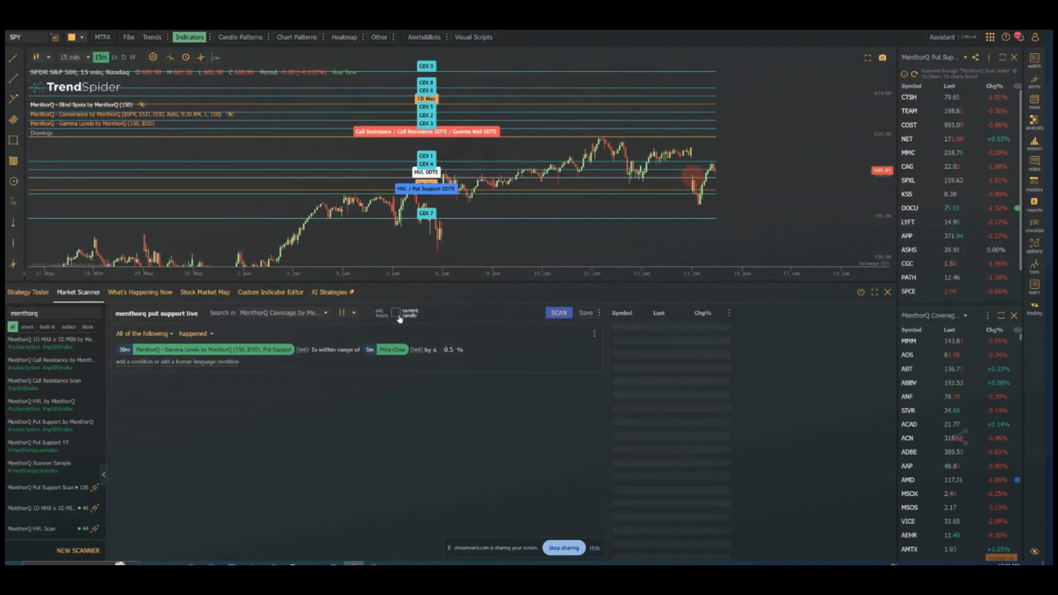
{"action": "mouse_move", "coordinate": [396, 312]}
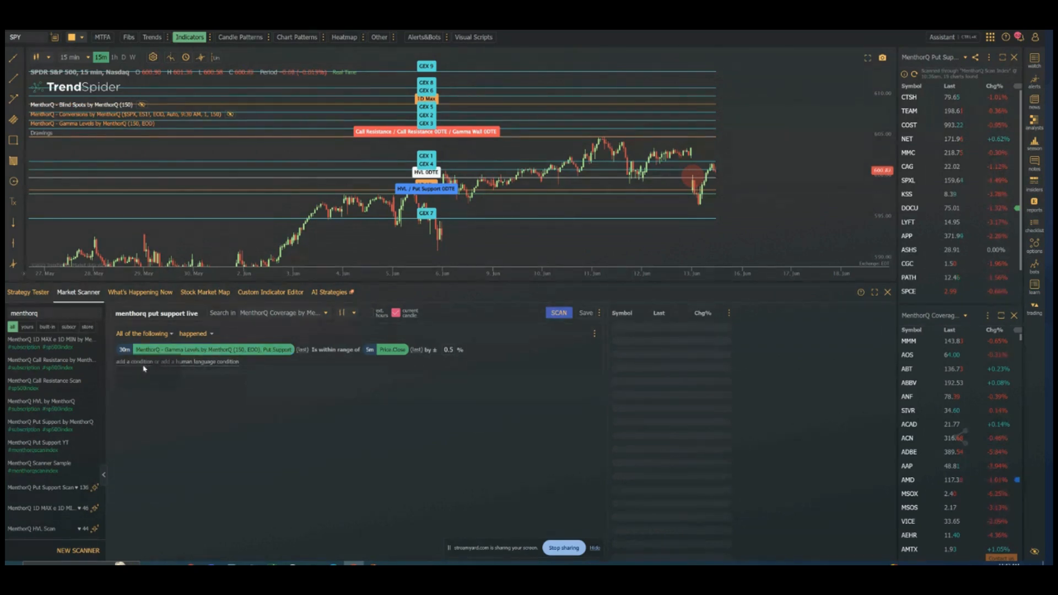
Step: Add a condition on the 0DTE Put Support line, found via 'put support', compared against price
{"action": "left_click", "coordinate": [125, 349]}
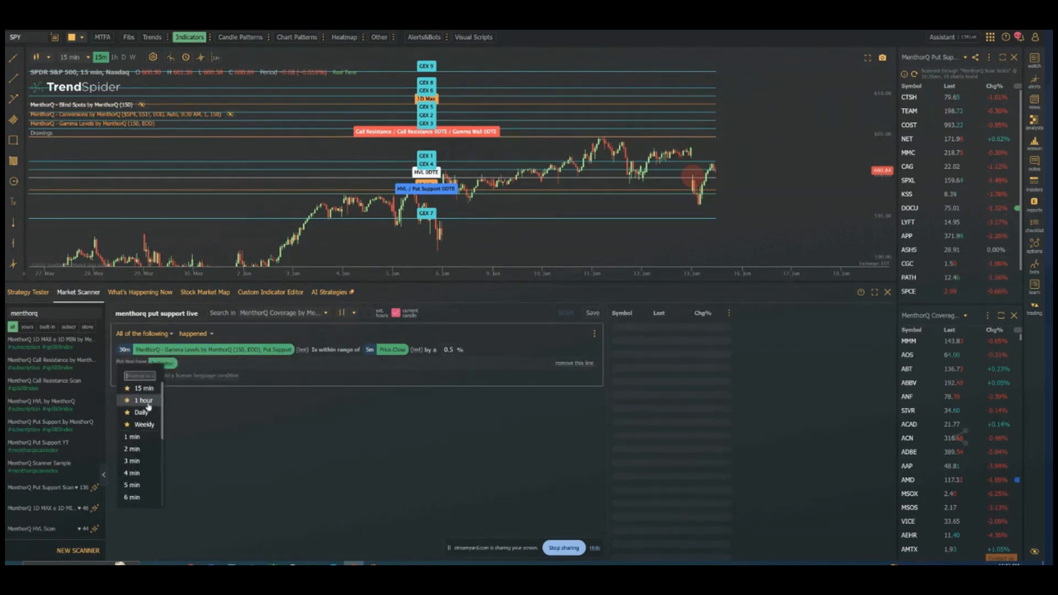
{"action": "scroll", "scroll_direction": "down", "scroll_amount": 3}
{"action": "type", "text": "menthorq"}
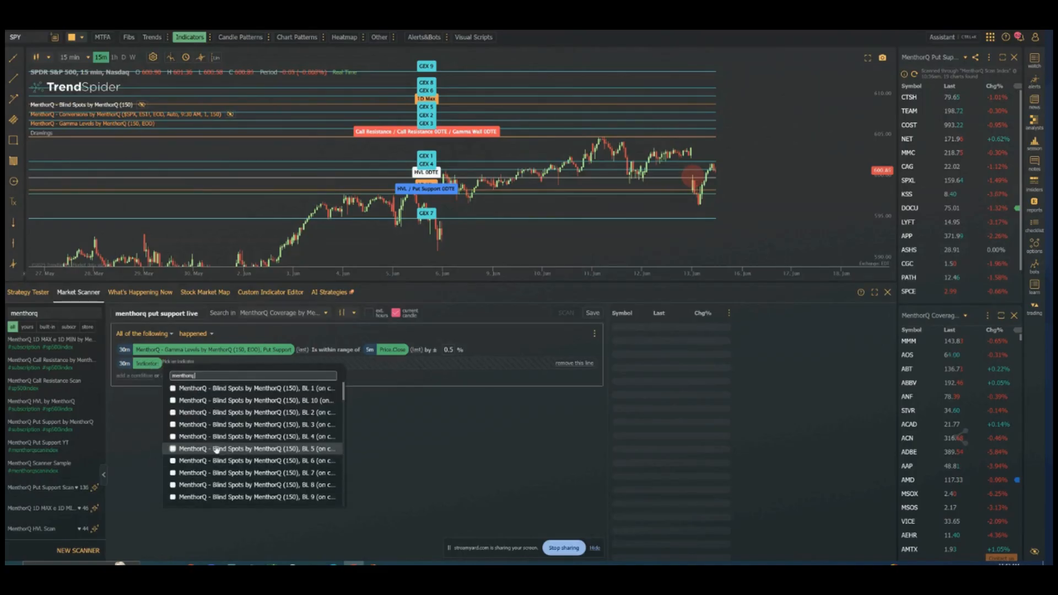
{"action": "type", "text": "put"}
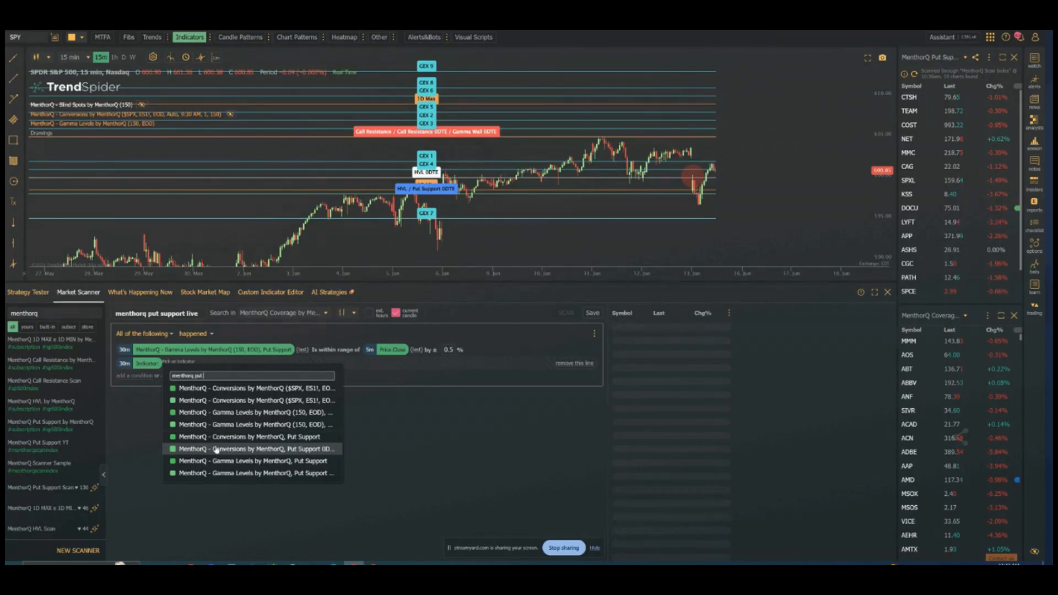
{"action": "type", "text": "support"}
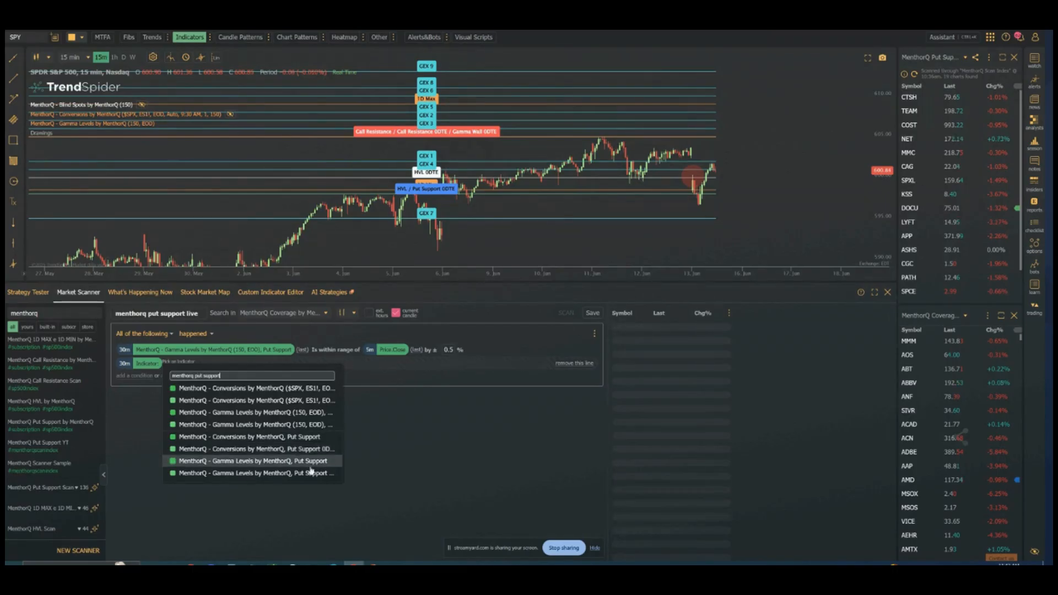
{"action": "left_click", "coordinate": [248, 461]}
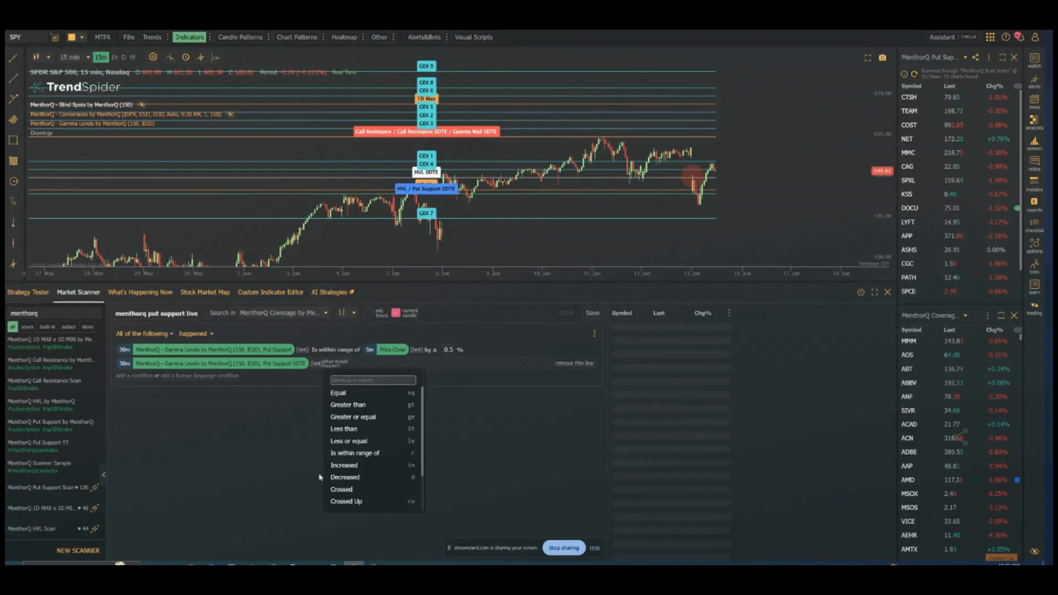
{"action": "mouse_move", "coordinate": [354, 453]}
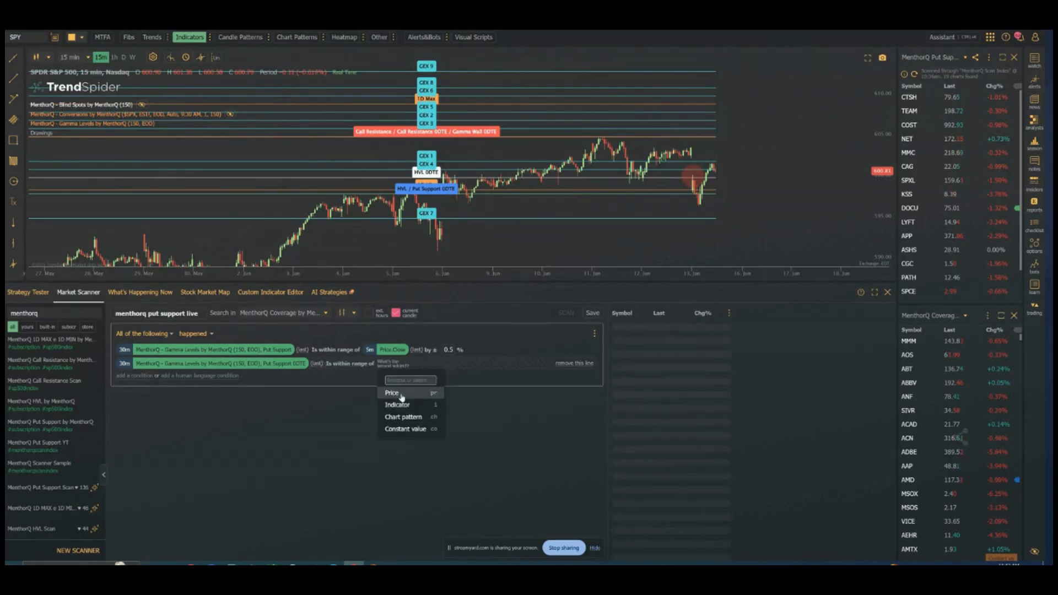
{"action": "left_click", "coordinate": [392, 393]}
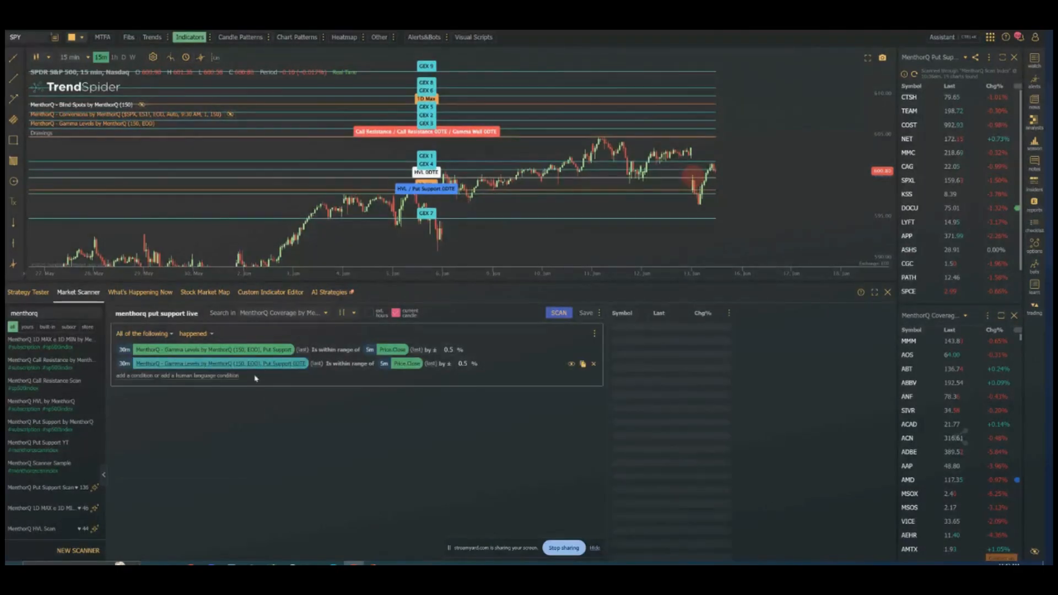
Step: Apply the Gamma Levels indicator settings and halt the running scan
{"action": "left_click", "coordinate": [209, 349]}
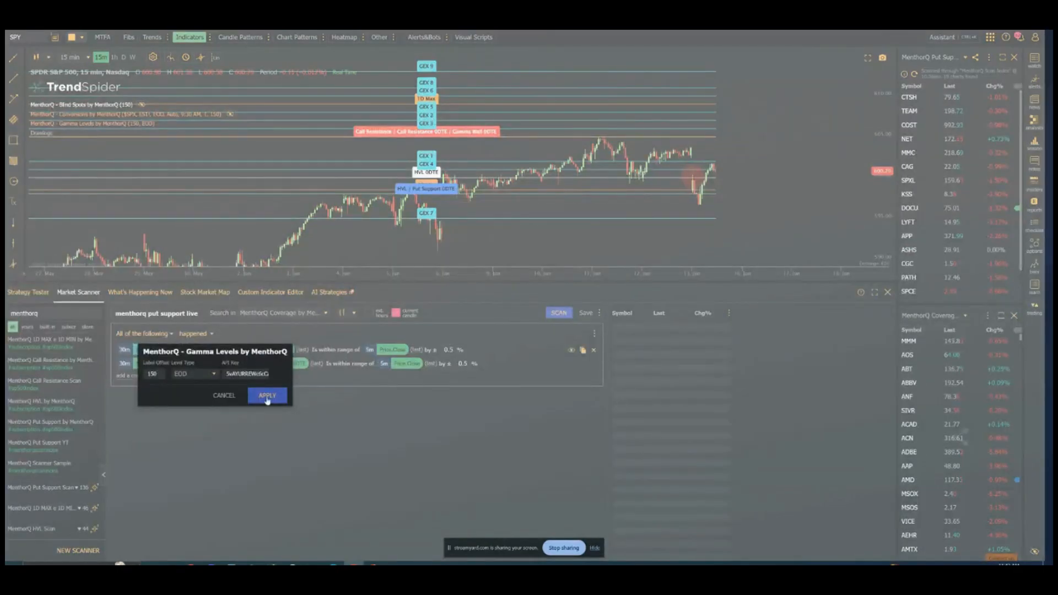
{"action": "left_click", "coordinate": [268, 396]}
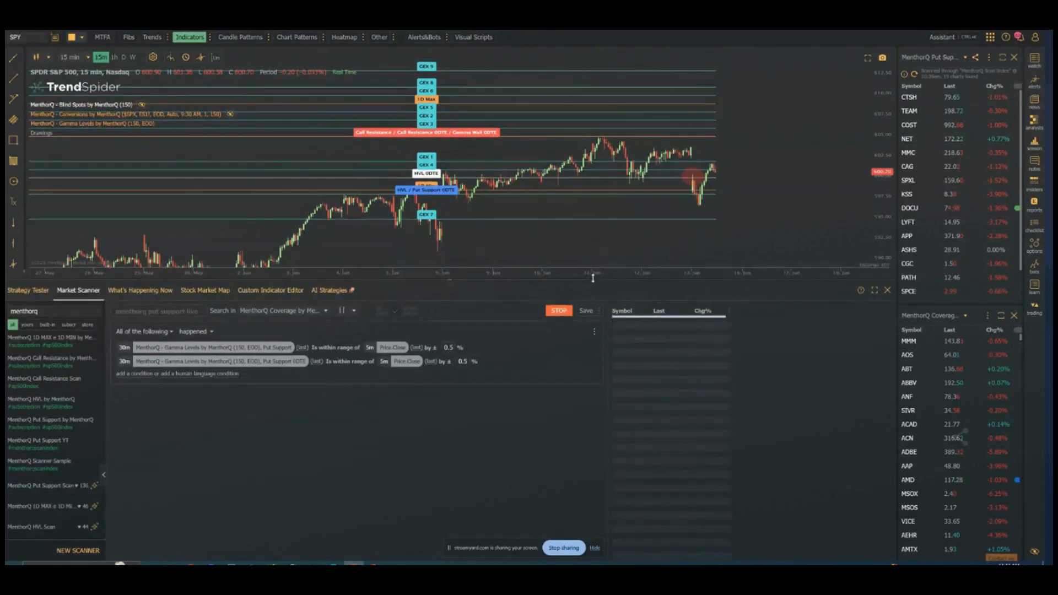
{"action": "left_click", "coordinate": [558, 310]}
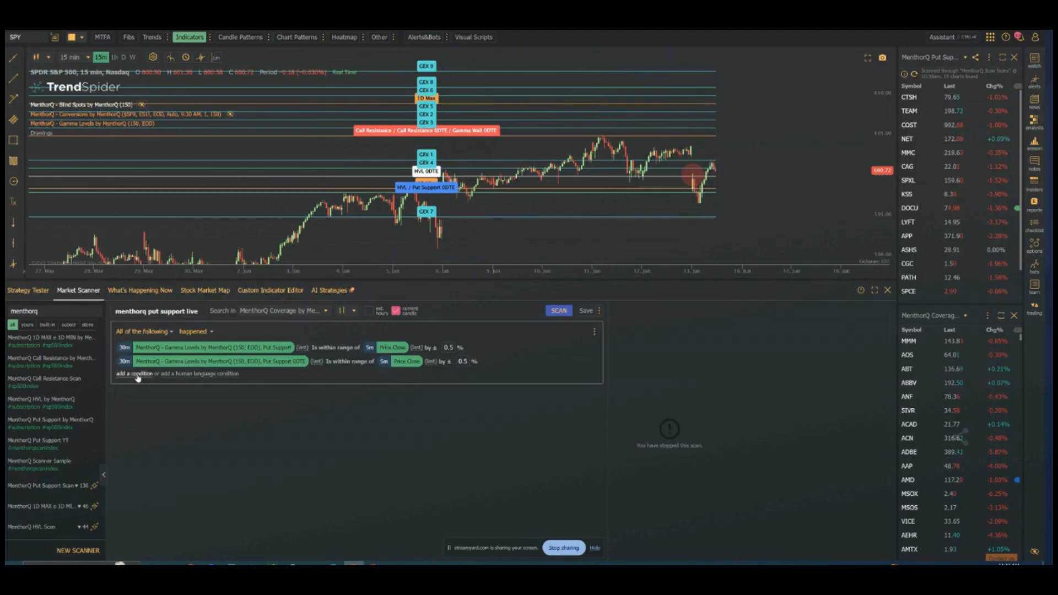
Step: Add a plain condition using Relative Strength Index set to 'Less than'
{"action": "left_click", "coordinate": [133, 374]}
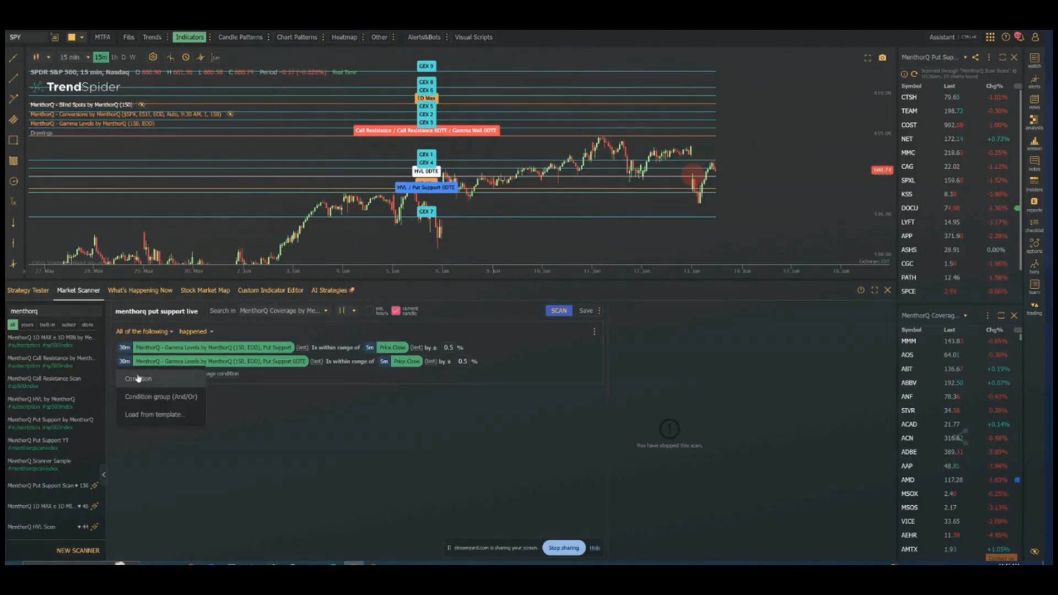
{"action": "left_click", "coordinate": [138, 378]}
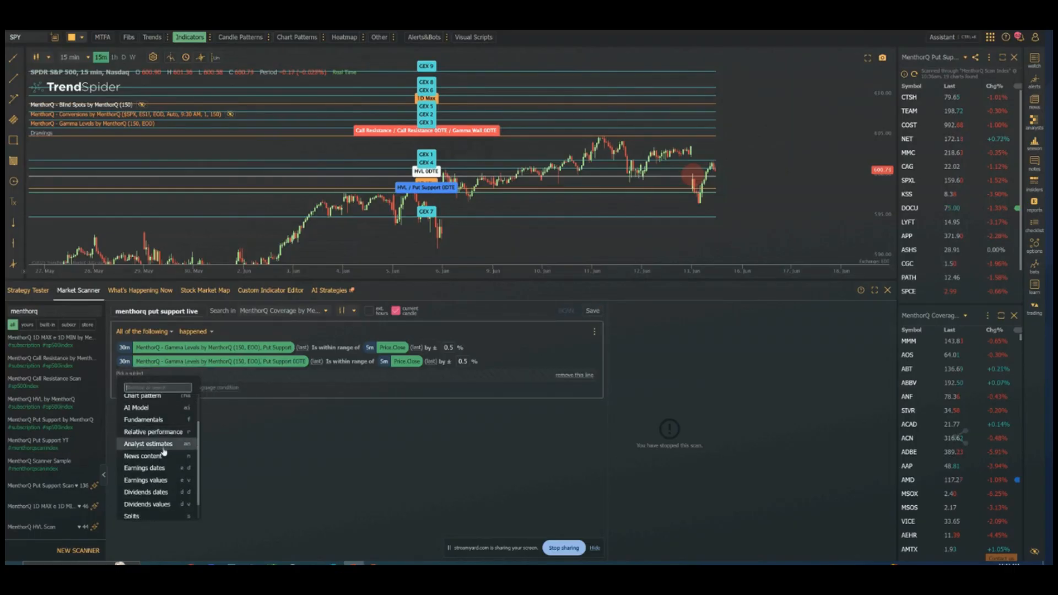
{"action": "scroll", "scroll_direction": "up", "scroll_amount": 3}
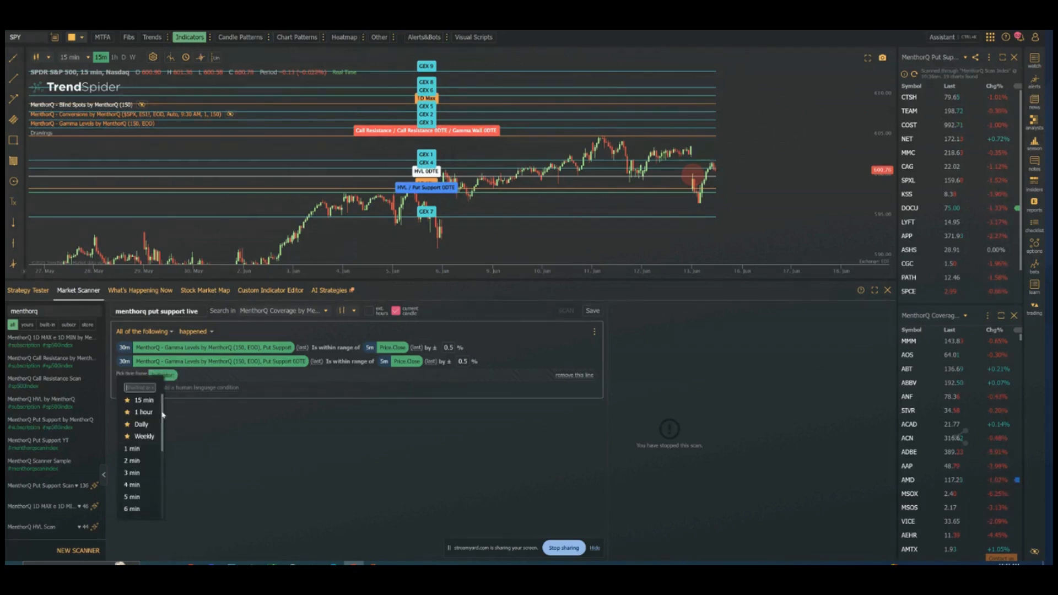
{"action": "scroll", "scroll_direction": "down", "scroll_amount": 3}
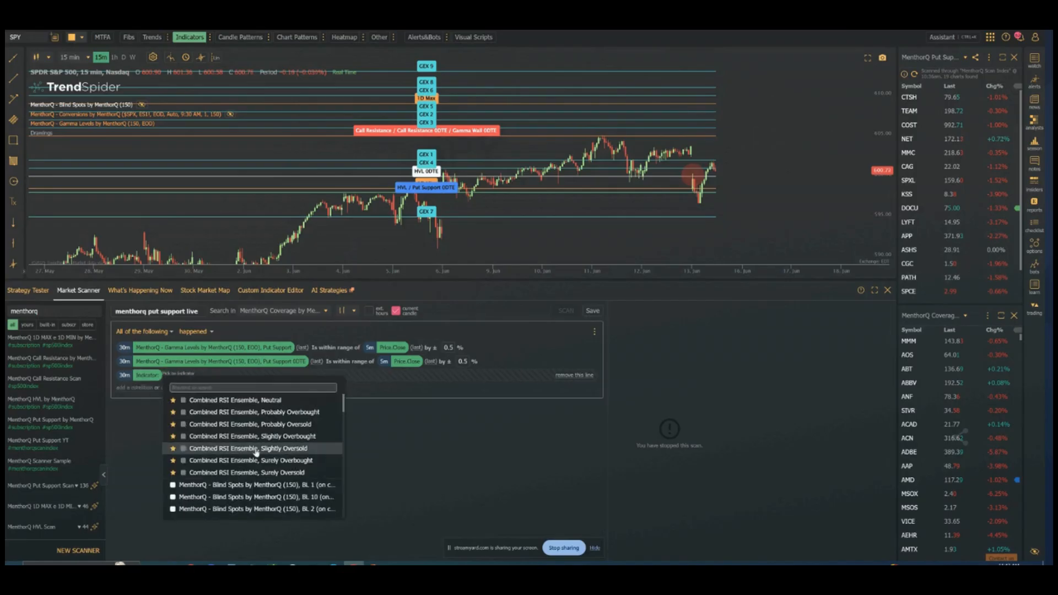
{"action": "mouse_move", "coordinate": [237, 448]}
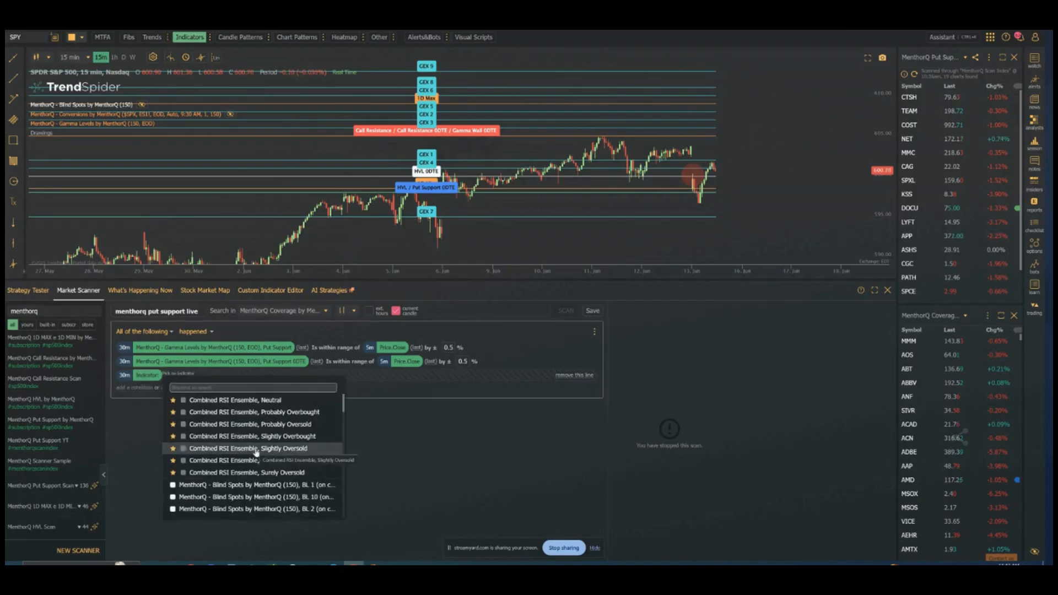
{"action": "type", "text": "relative strength"}
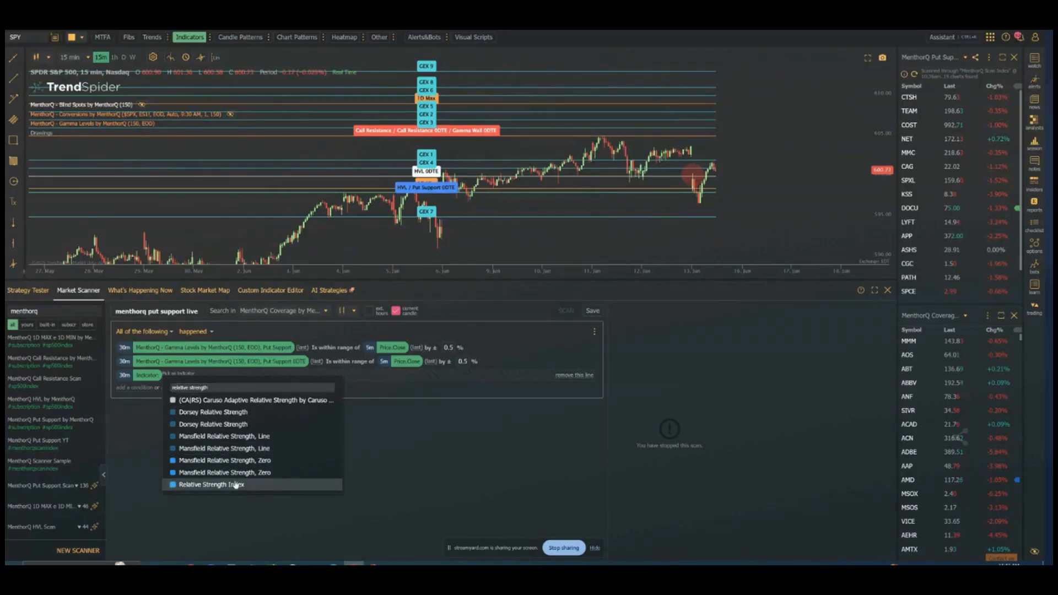
{"action": "left_click", "coordinate": [211, 485]}
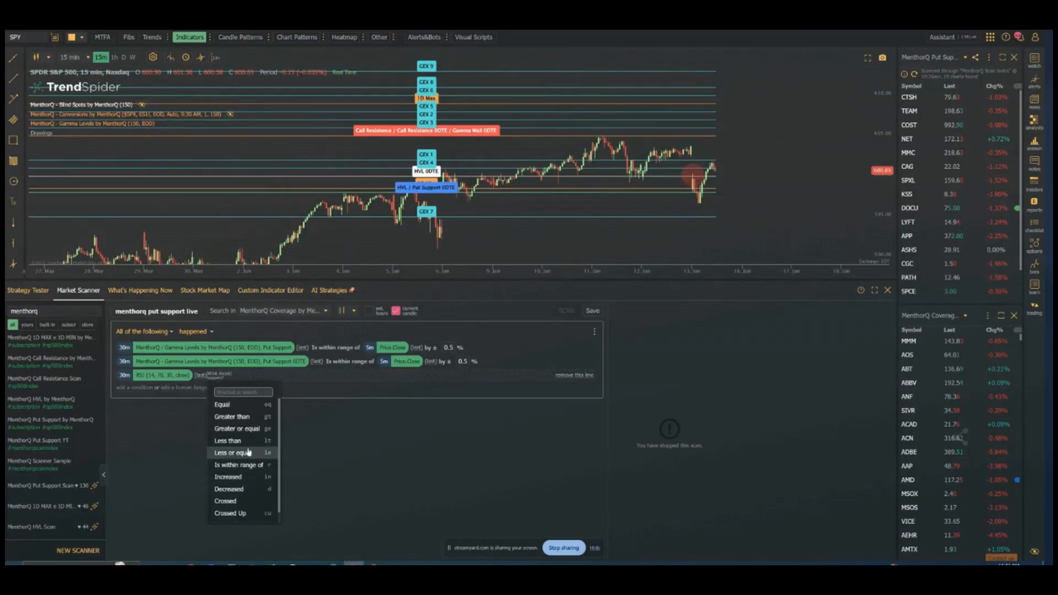
{"action": "mouse_move", "coordinate": [228, 441]}
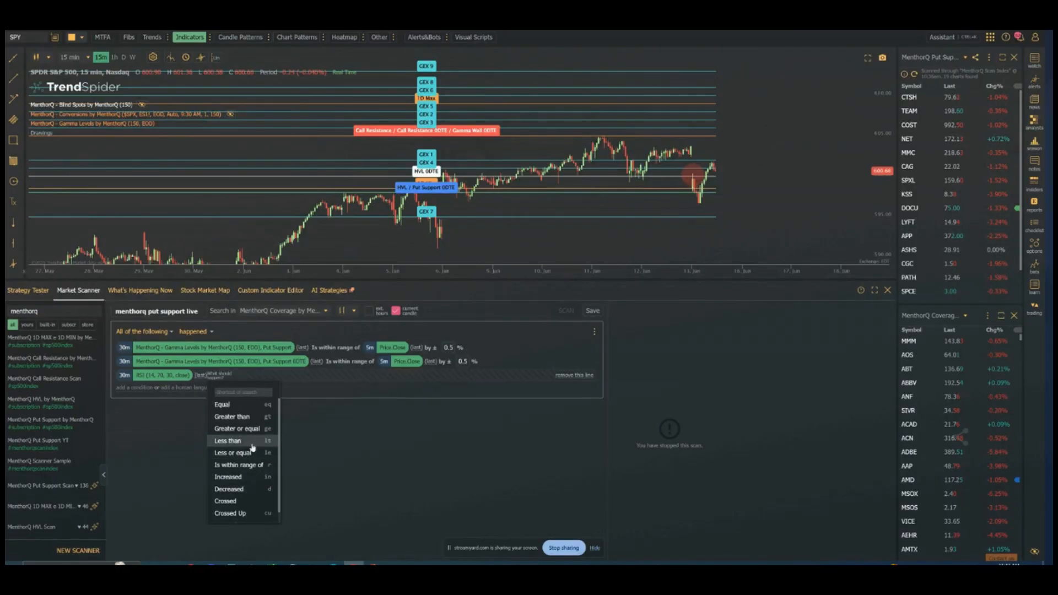
{"action": "left_click", "coordinate": [228, 440]}
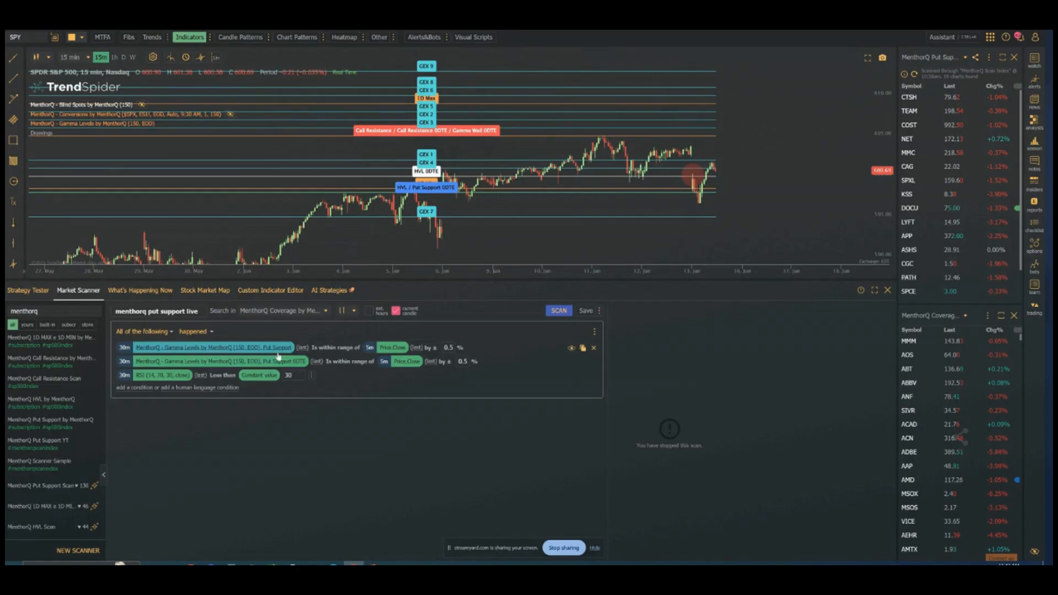
{"action": "mouse_move", "coordinate": [276, 373]}
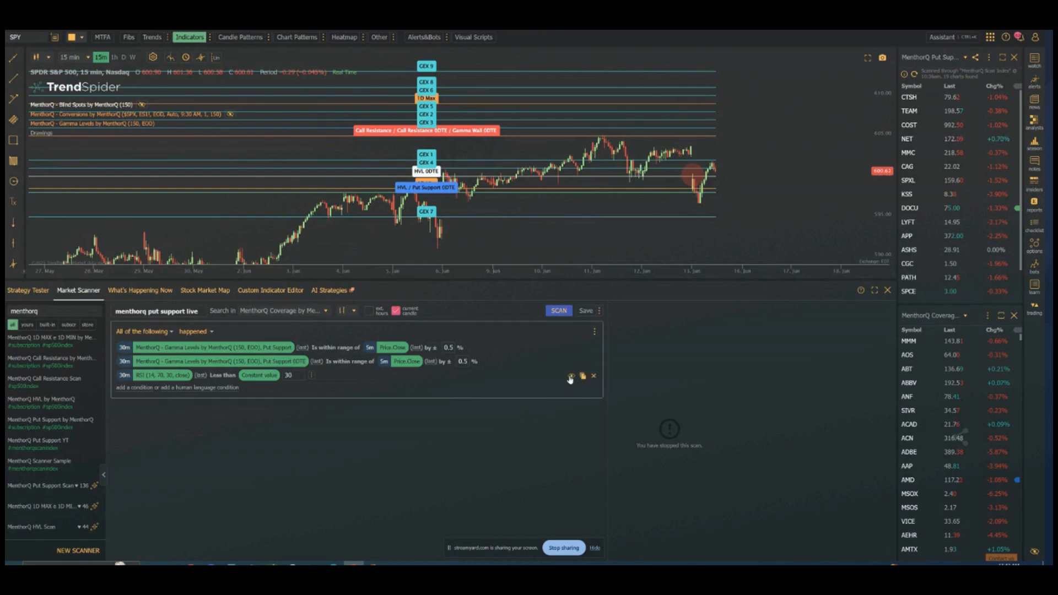
{"action": "mouse_move", "coordinate": [570, 376]}
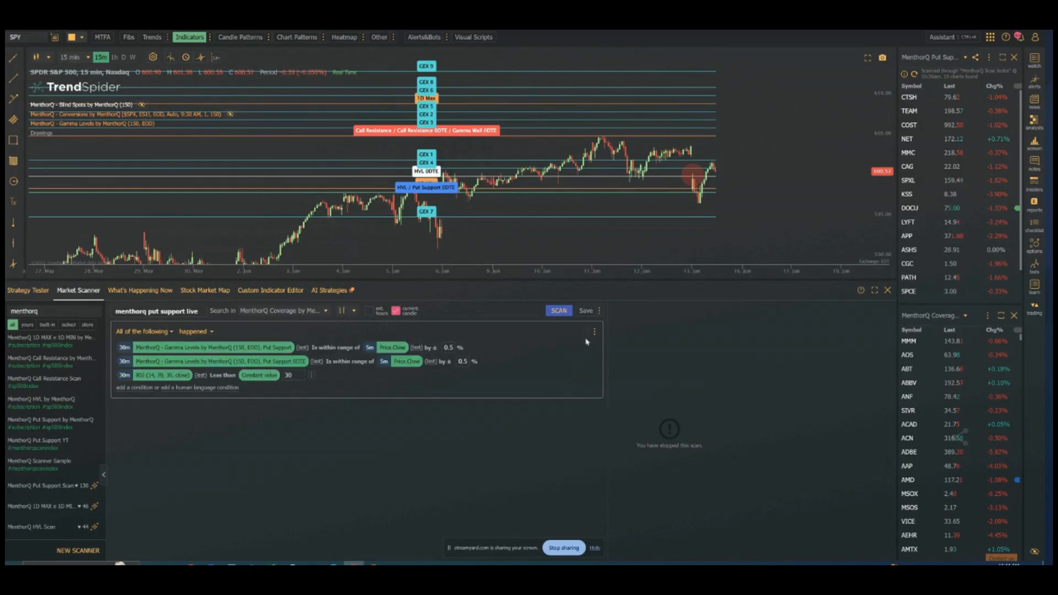
{"action": "mouse_move", "coordinate": [585, 310]}
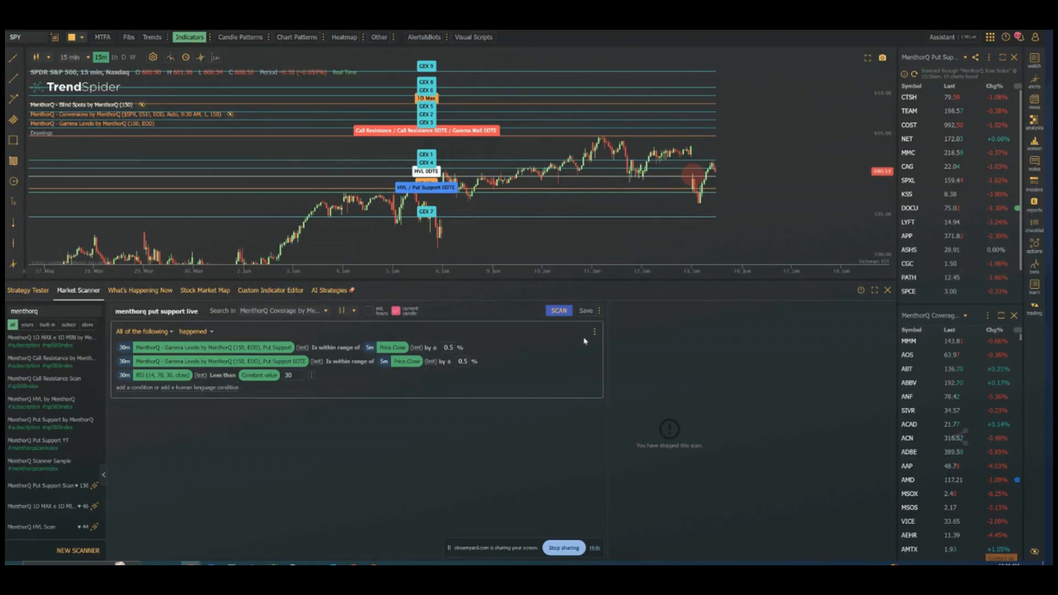
{"action": "mouse_move", "coordinate": [912, 139]}
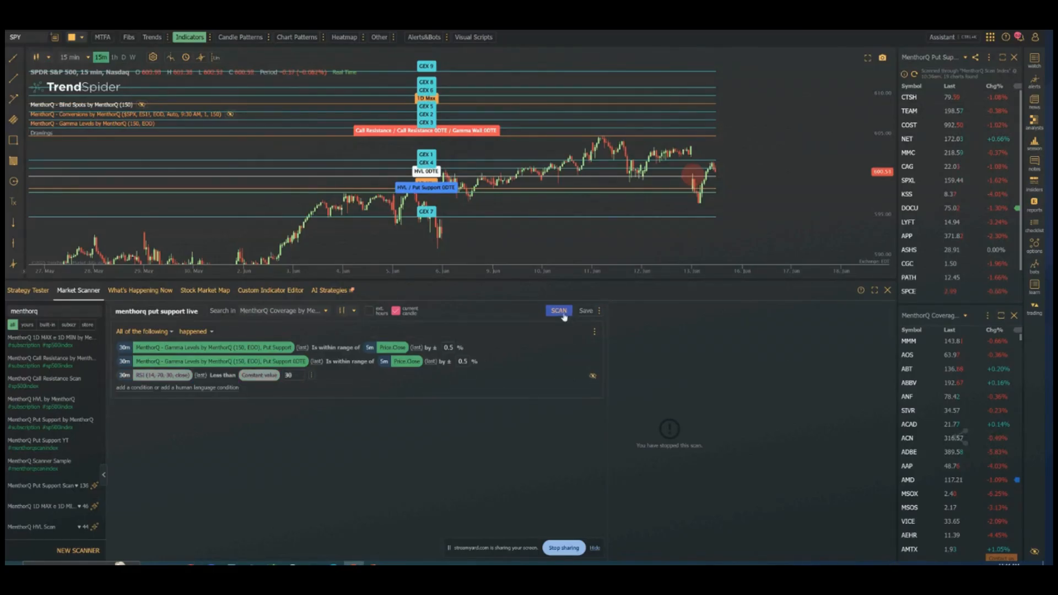
Step: Run the scan with the RSI filter, listing ACN, CLX, DUOL and COST
{"action": "left_click", "coordinate": [558, 310]}
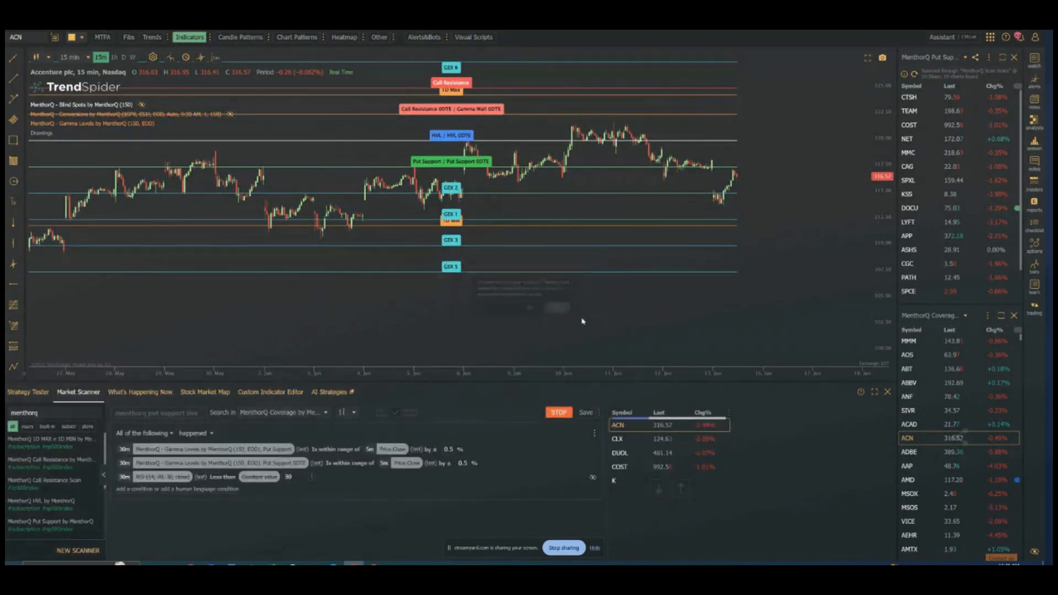
{"action": "left_click", "coordinate": [887, 392]}
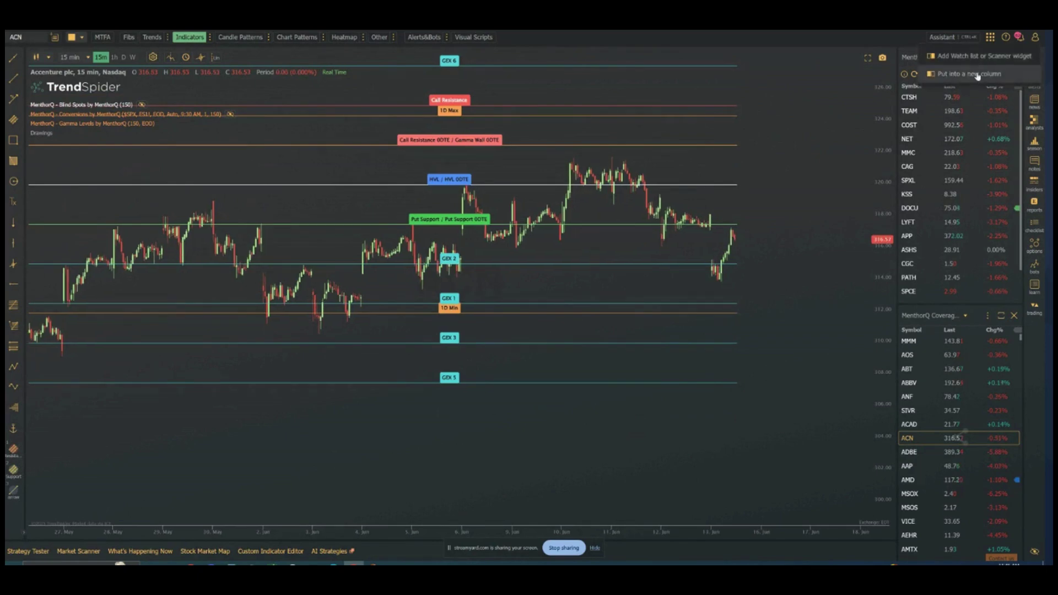
Step: Add a scanner widget showing the MenthorQ put support scanner, found by searching 'menthorq put'
{"action": "left_click", "coordinate": [977, 55]}
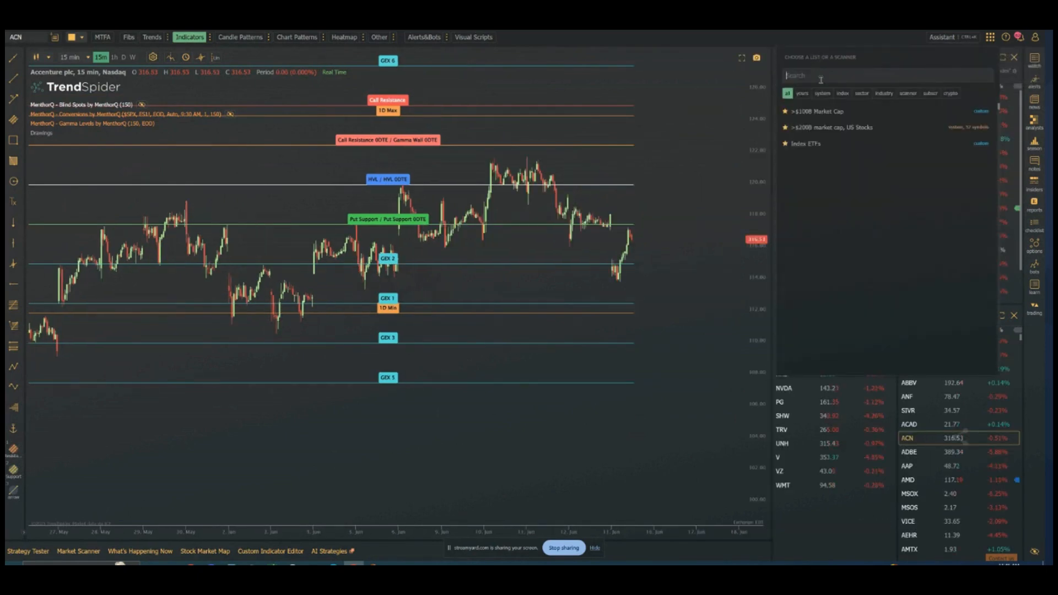
{"action": "type", "text": "menthor"}
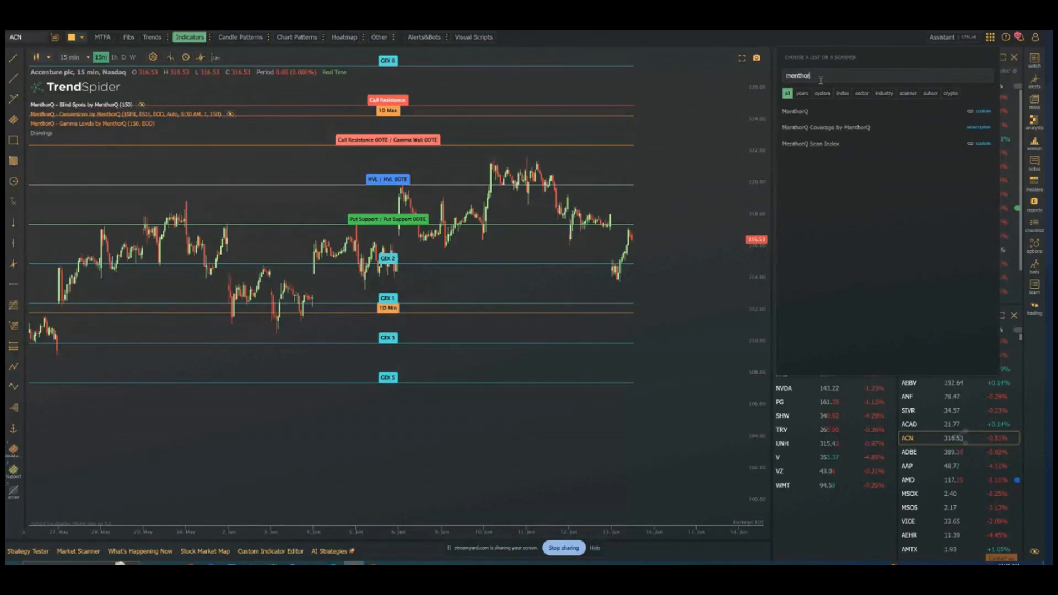
{"action": "type", "text": "q"}
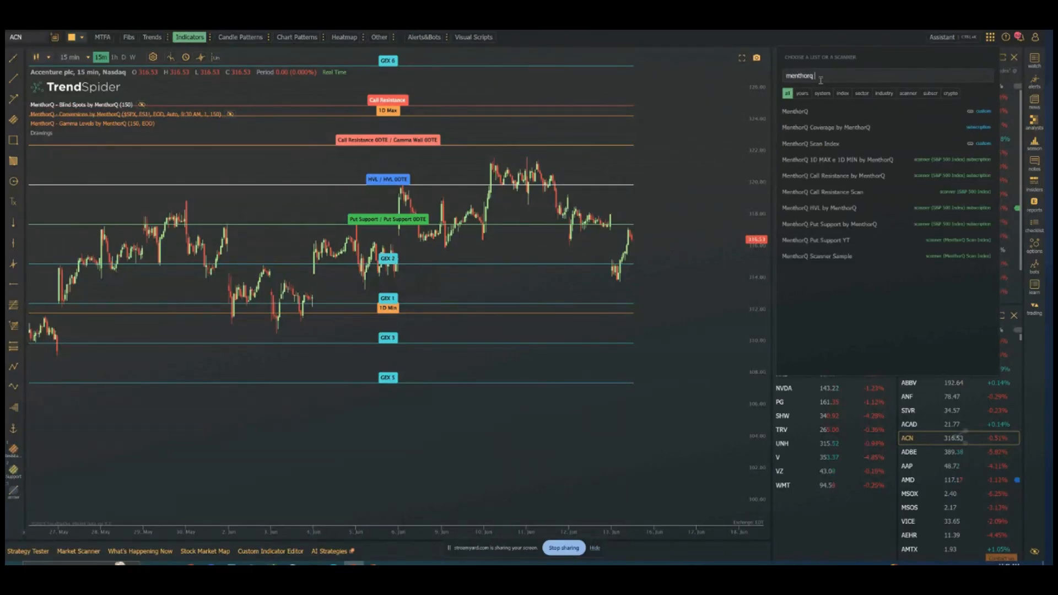
{"action": "type", "text": "put"}
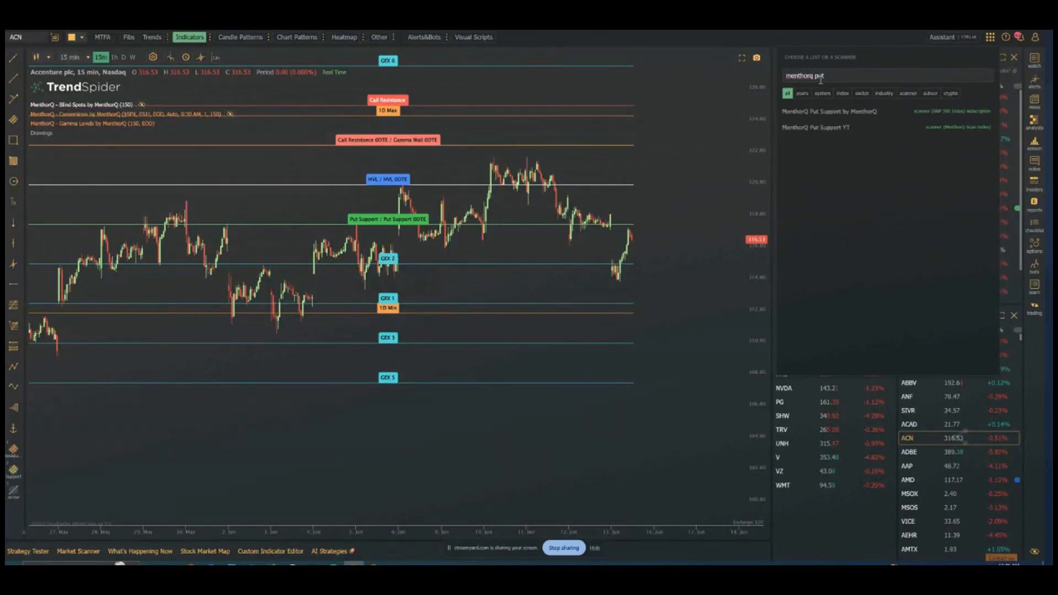
{"action": "left_click", "coordinate": [827, 112]}
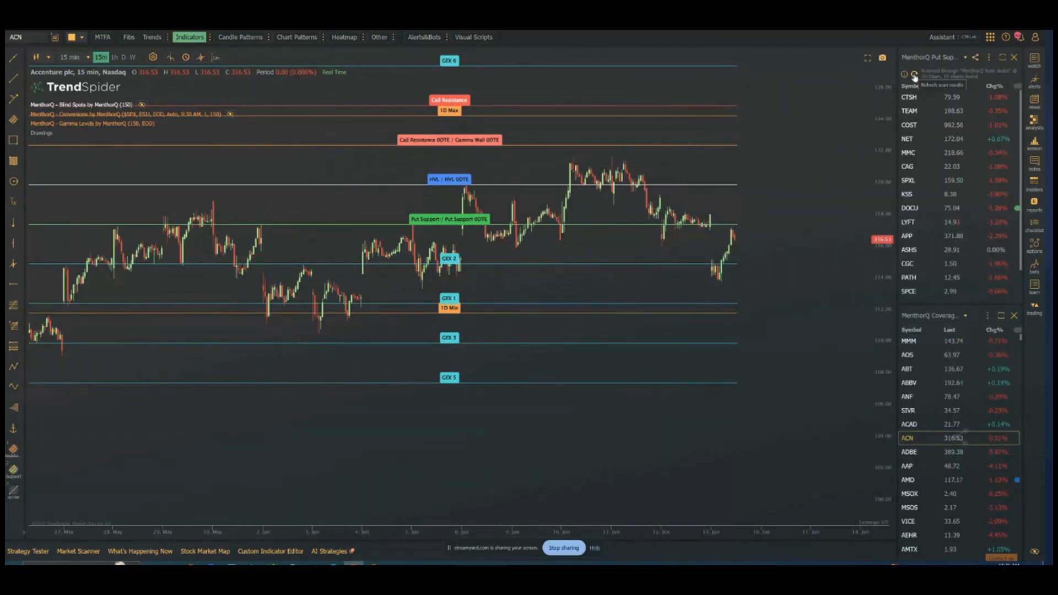
Step: View the CTSH, COST and NET charts from the scanner widget list
{"action": "left_click", "coordinate": [908, 96]}
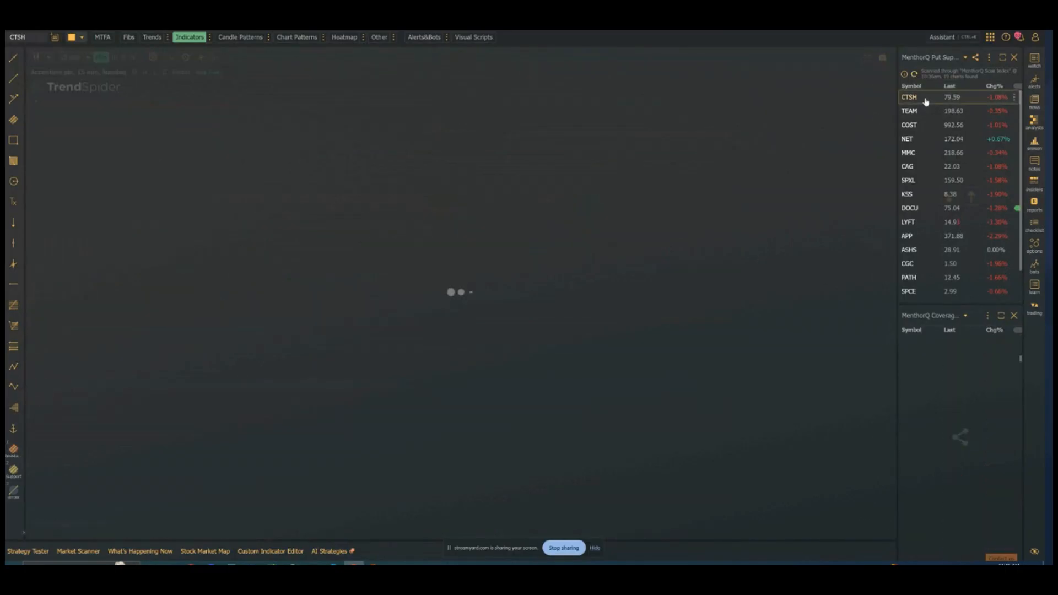
{"action": "left_click", "coordinate": [909, 96]}
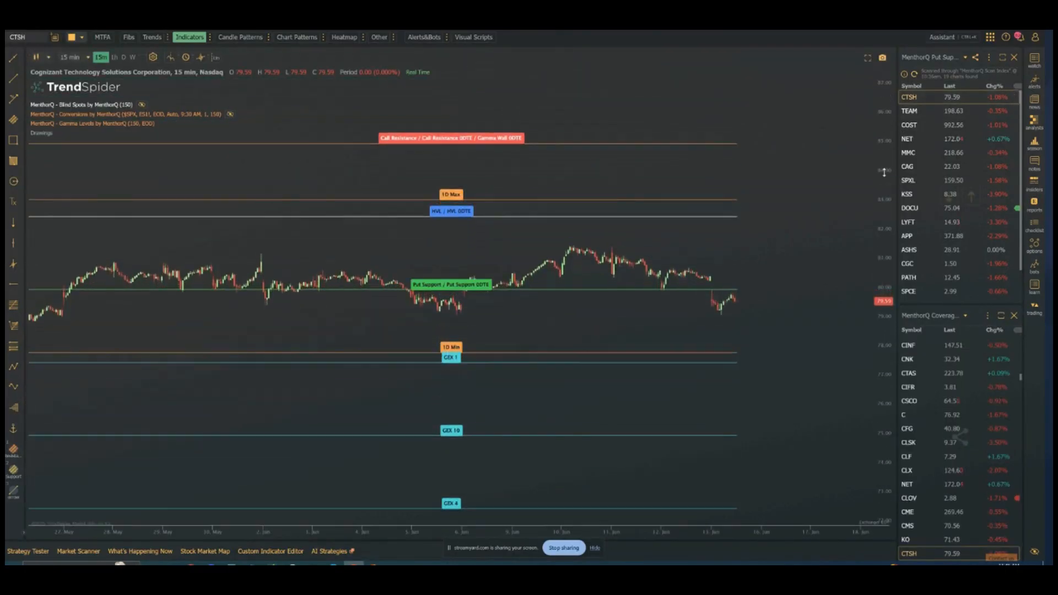
{"action": "mouse_move", "coordinate": [765, 278]}
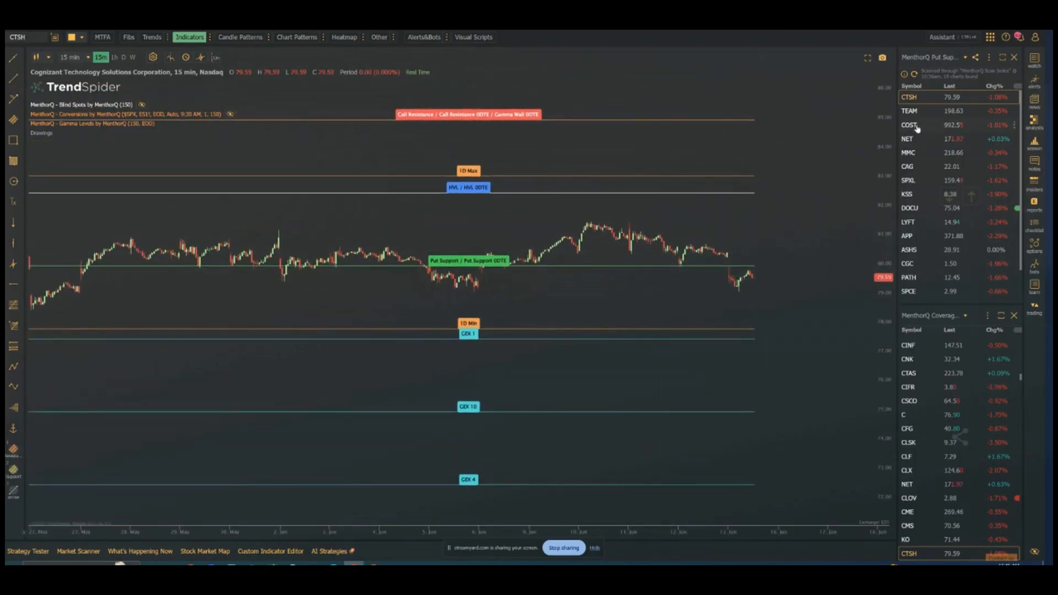
{"action": "left_click", "coordinate": [909, 125]}
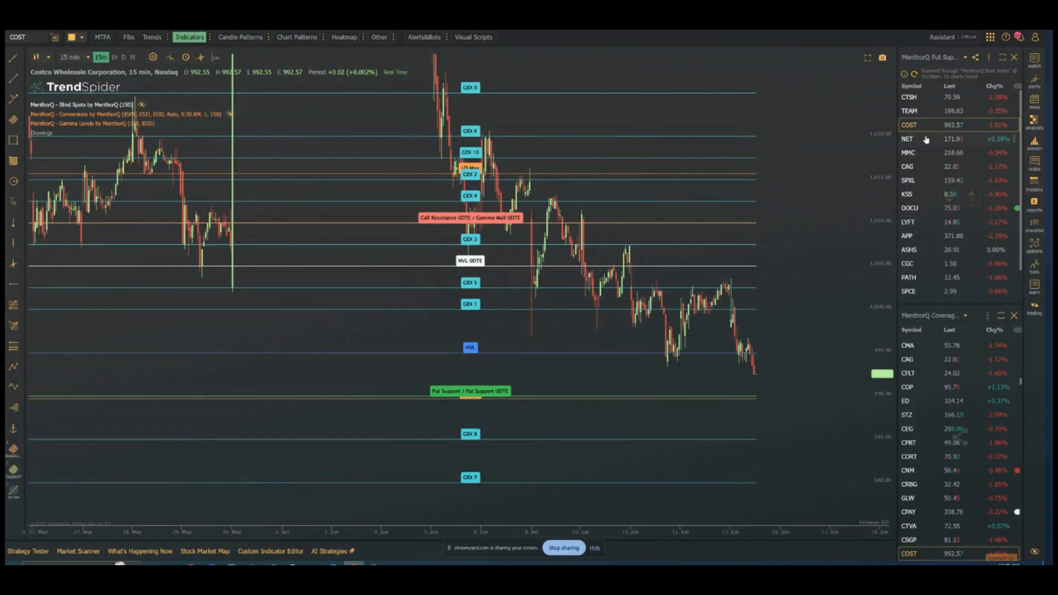
{"action": "left_click", "coordinate": [908, 139]}
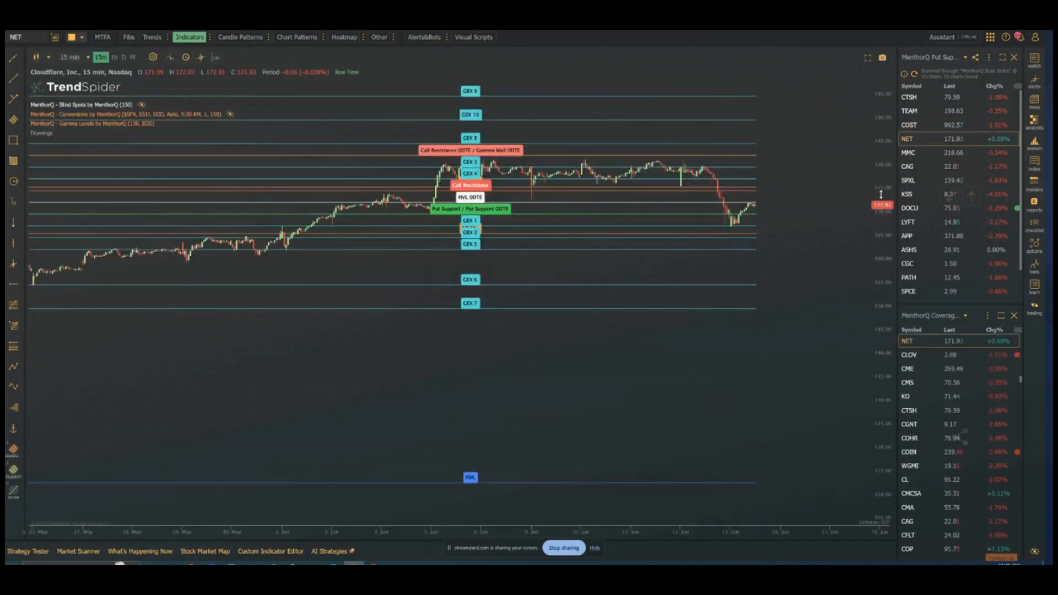